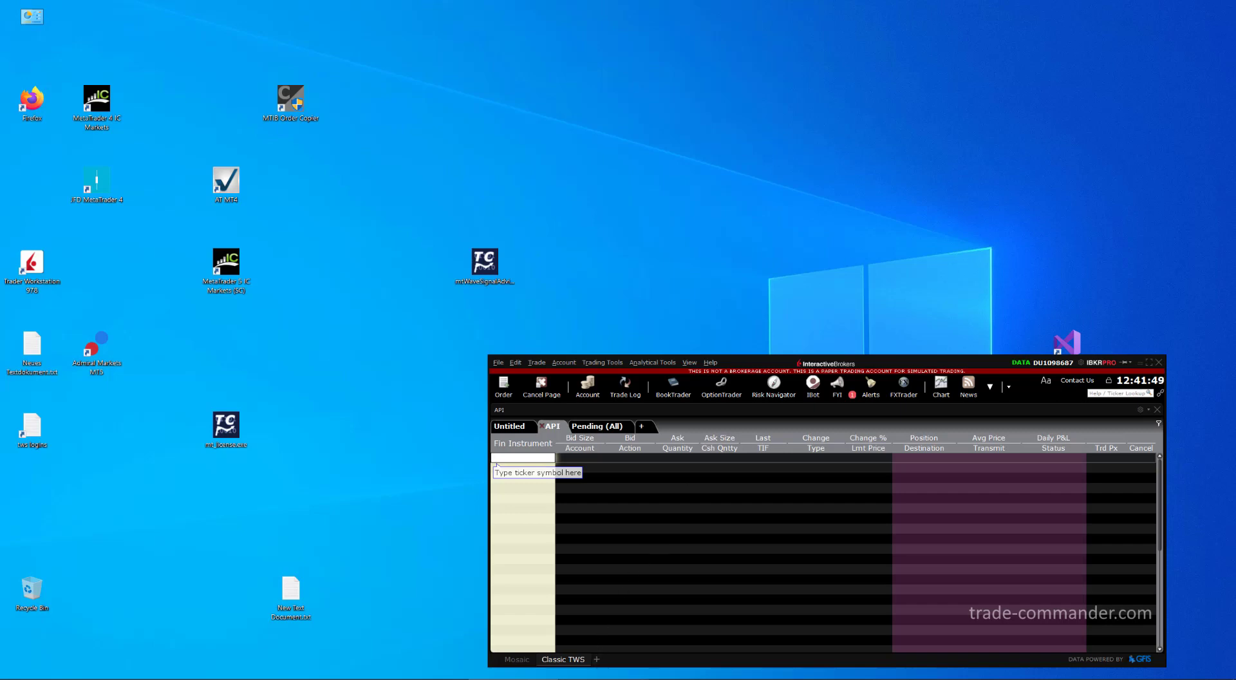
Launch the MTIB Order Copier from its desktop shortcut
double_click(290, 103)
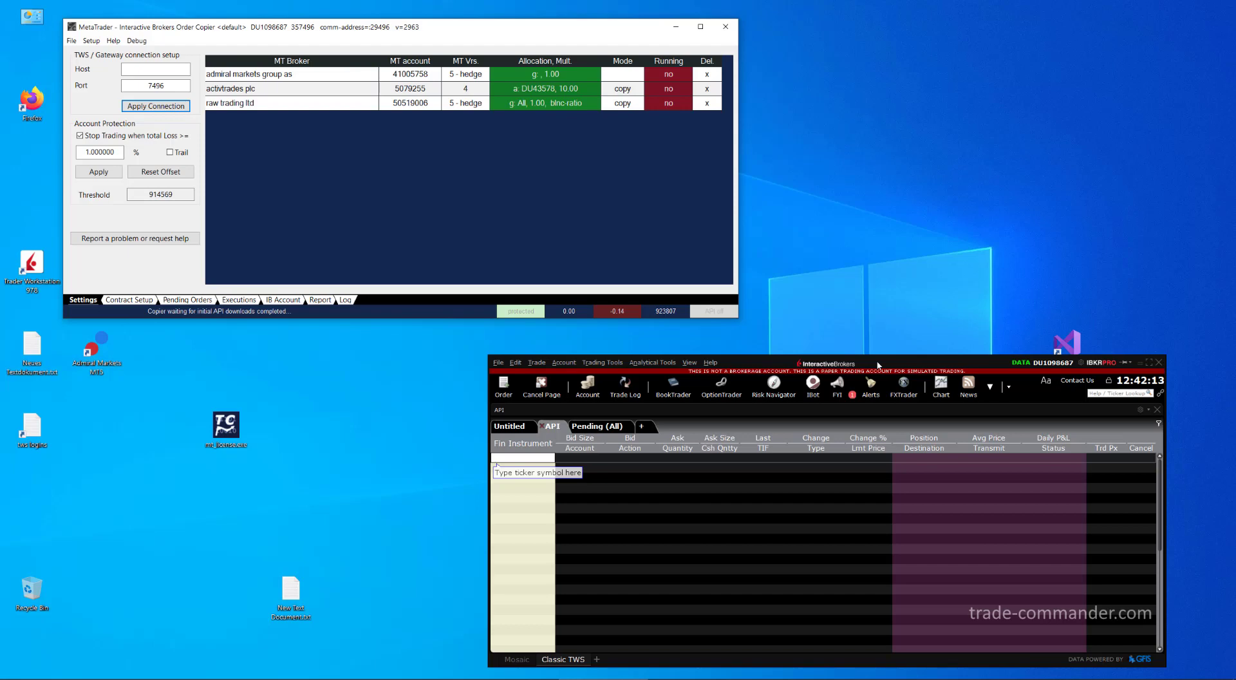
mouse_move(896, 367)
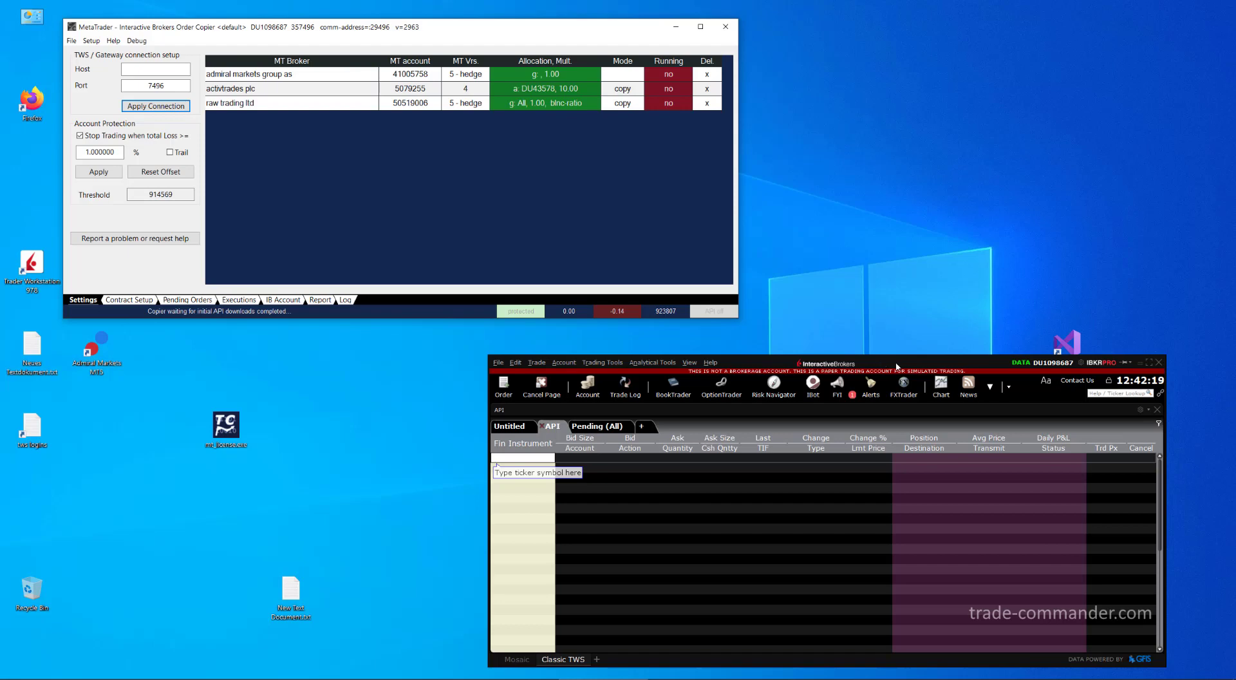
mouse_move(1019, 379)
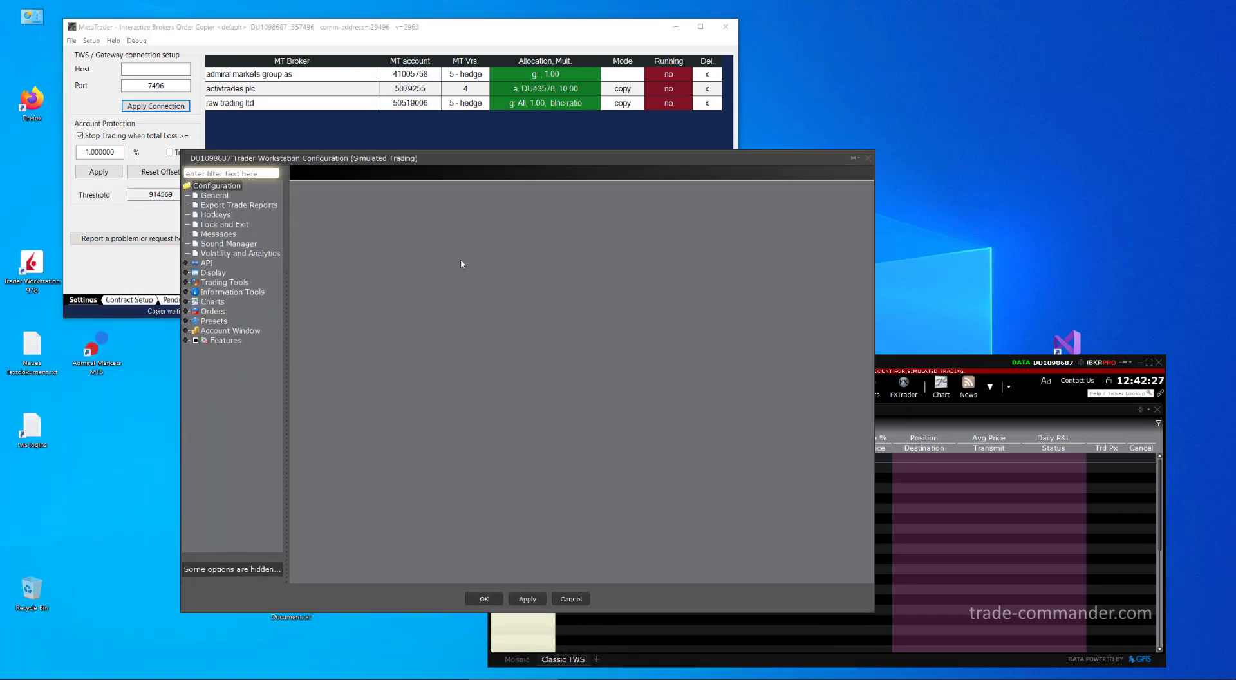
Expand API, open Settings, and enable ActiveX and Socket Clients on port 7496
click(186, 263)
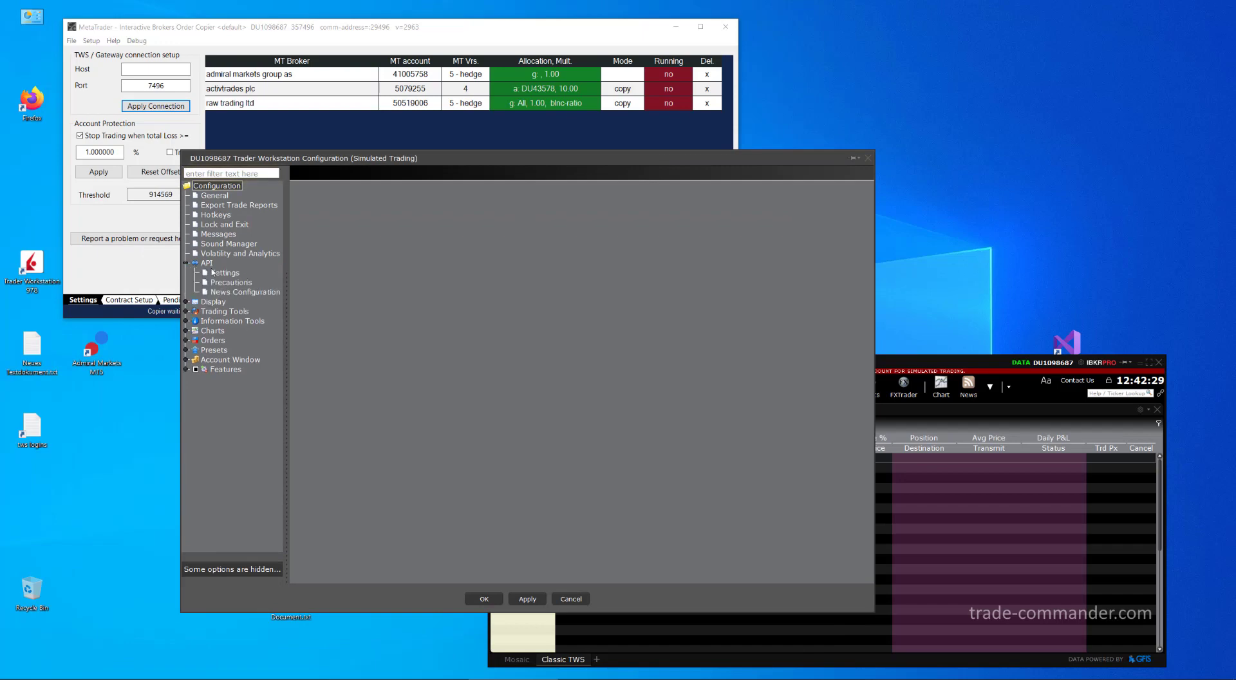
click(224, 272)
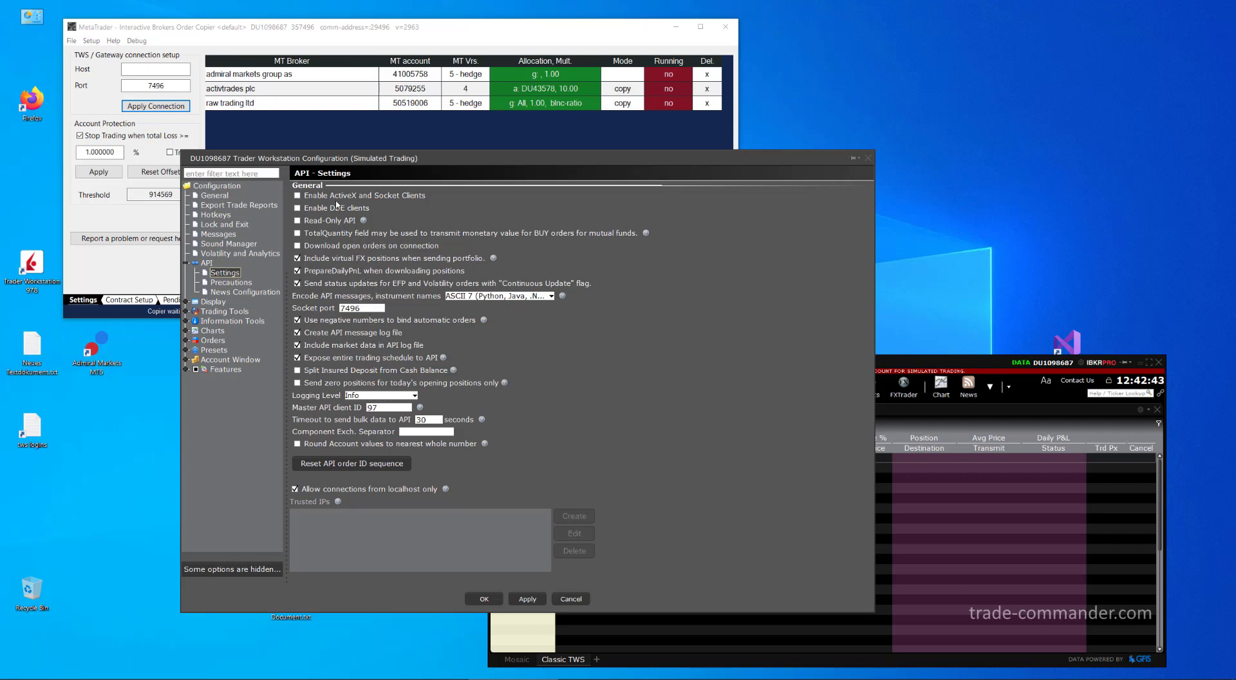
click(296, 195)
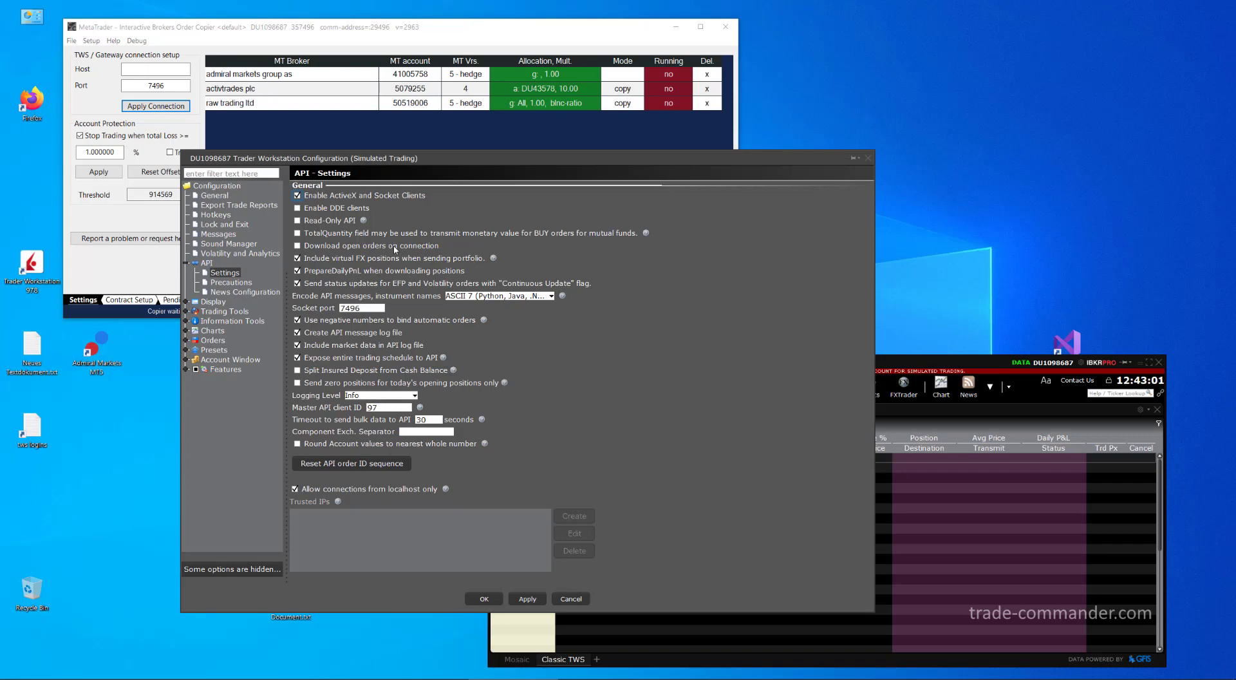
mouse_move(425, 161)
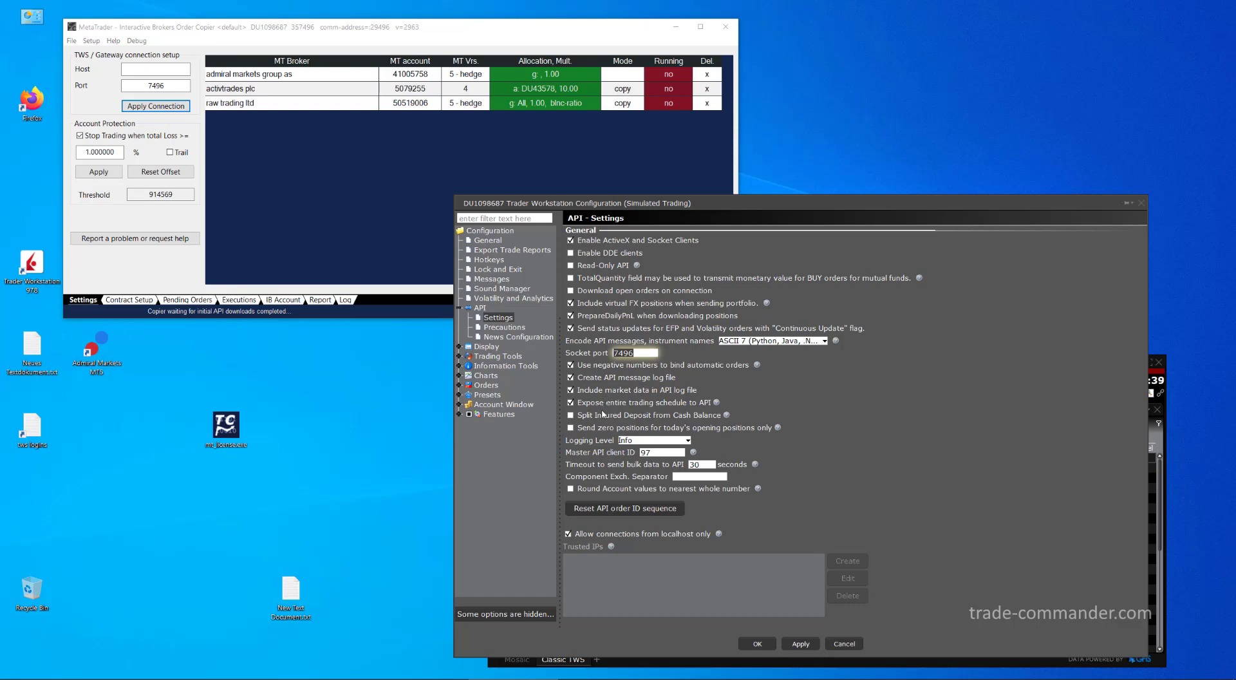
mouse_move(602, 413)
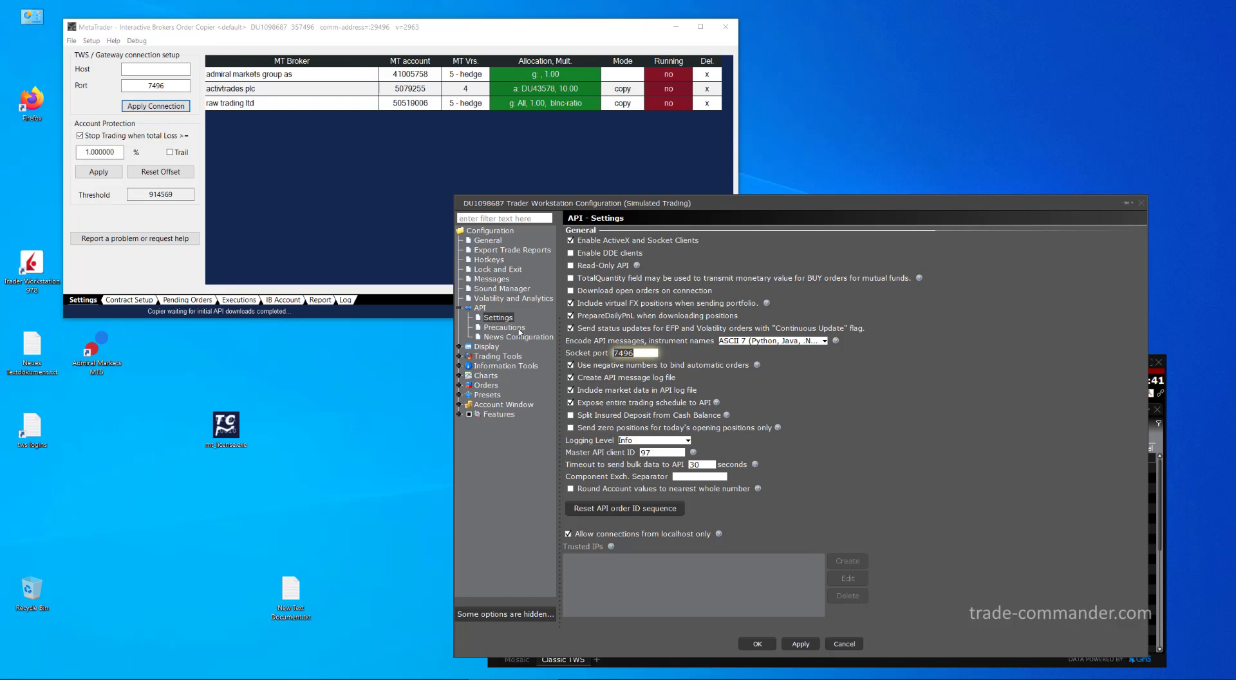
mouse_move(492, 238)
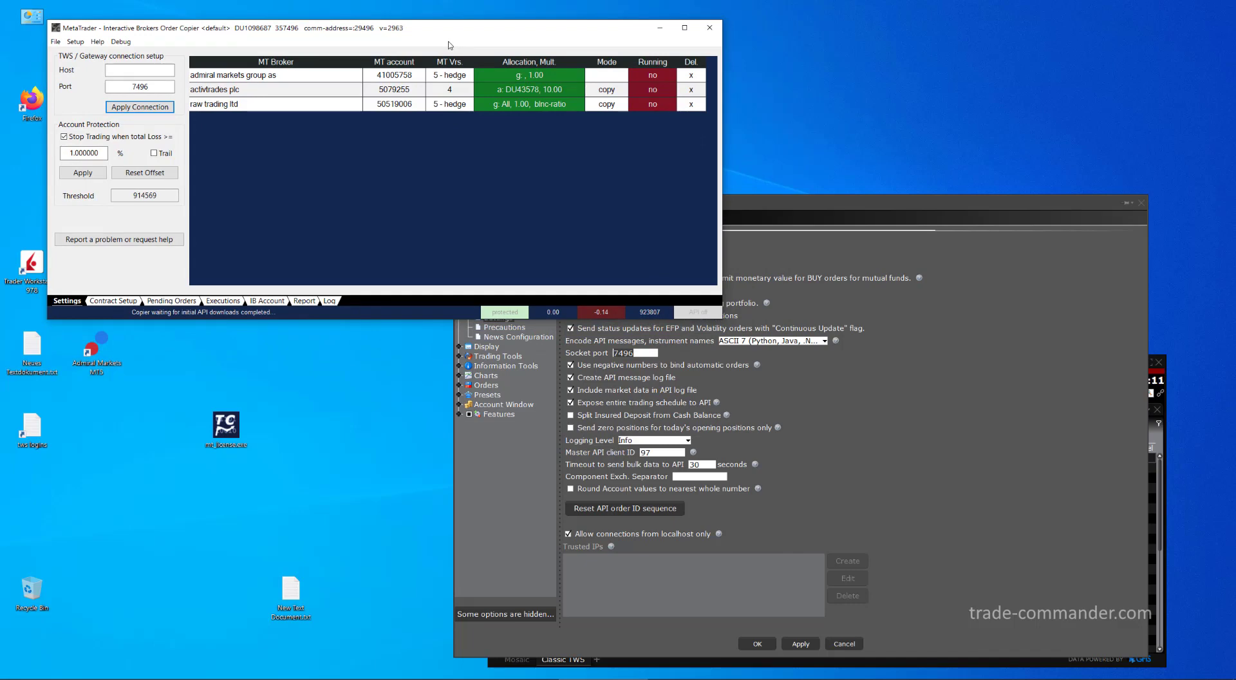
mouse_move(799, 203)
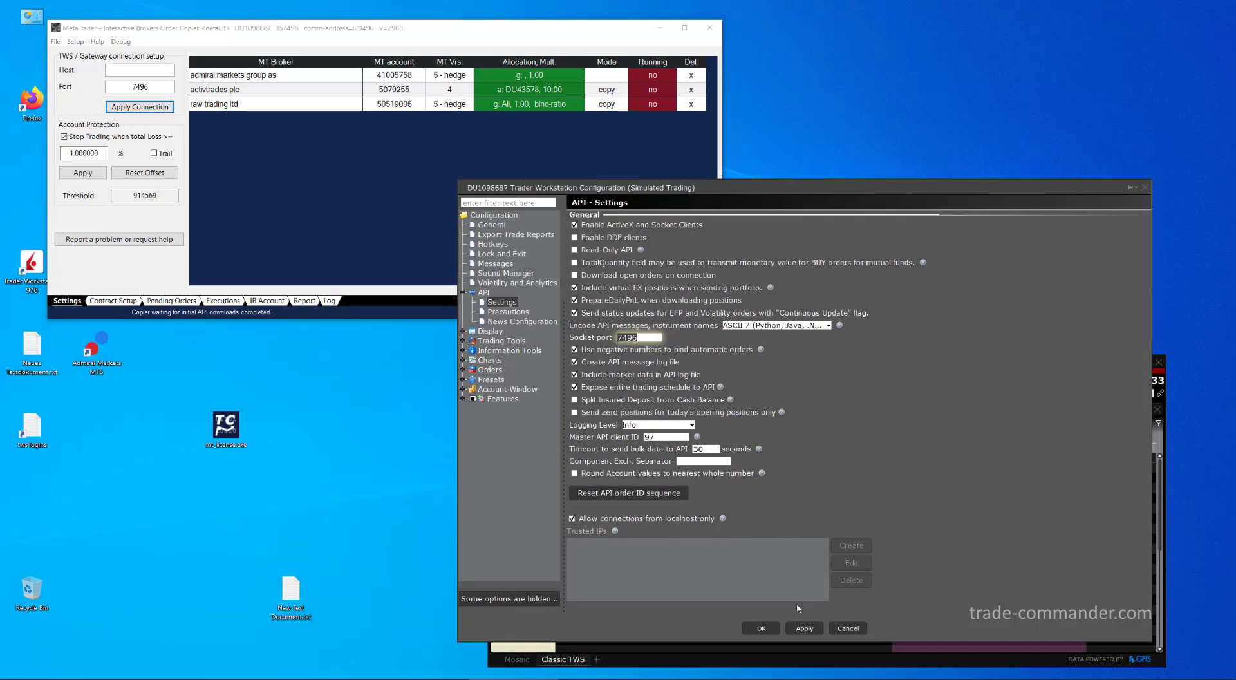
Save the API settings and close Global Configuration
click(803, 627)
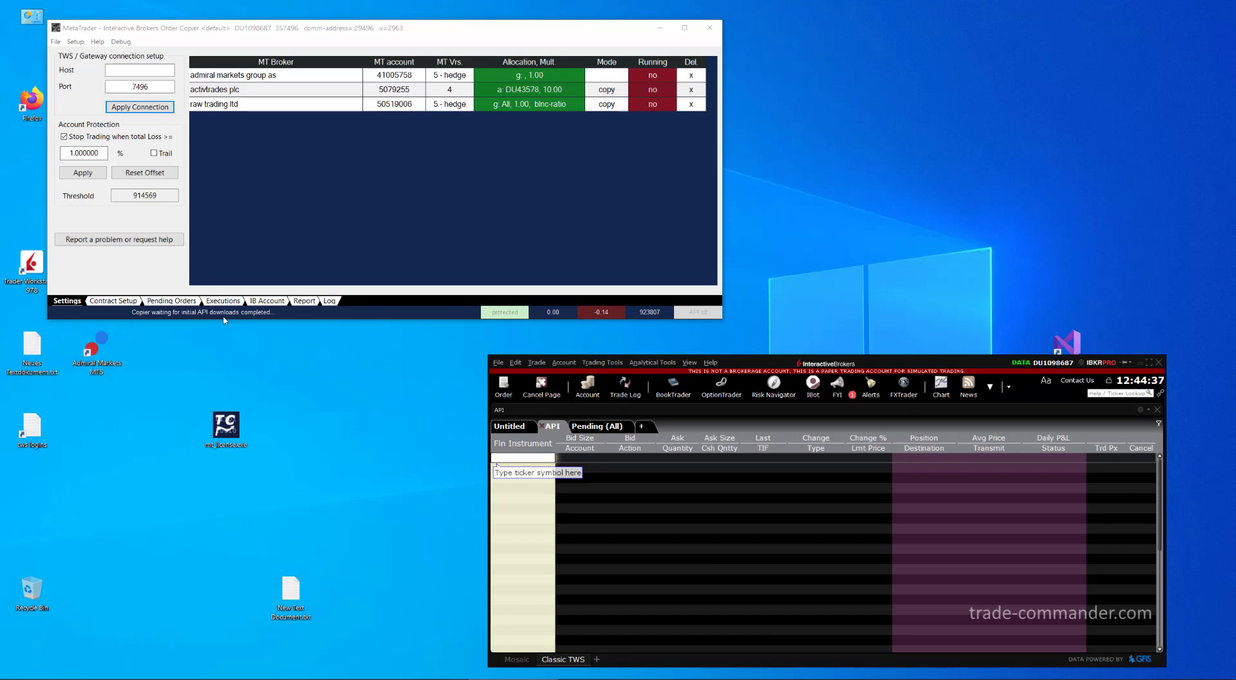
mouse_move(289, 318)
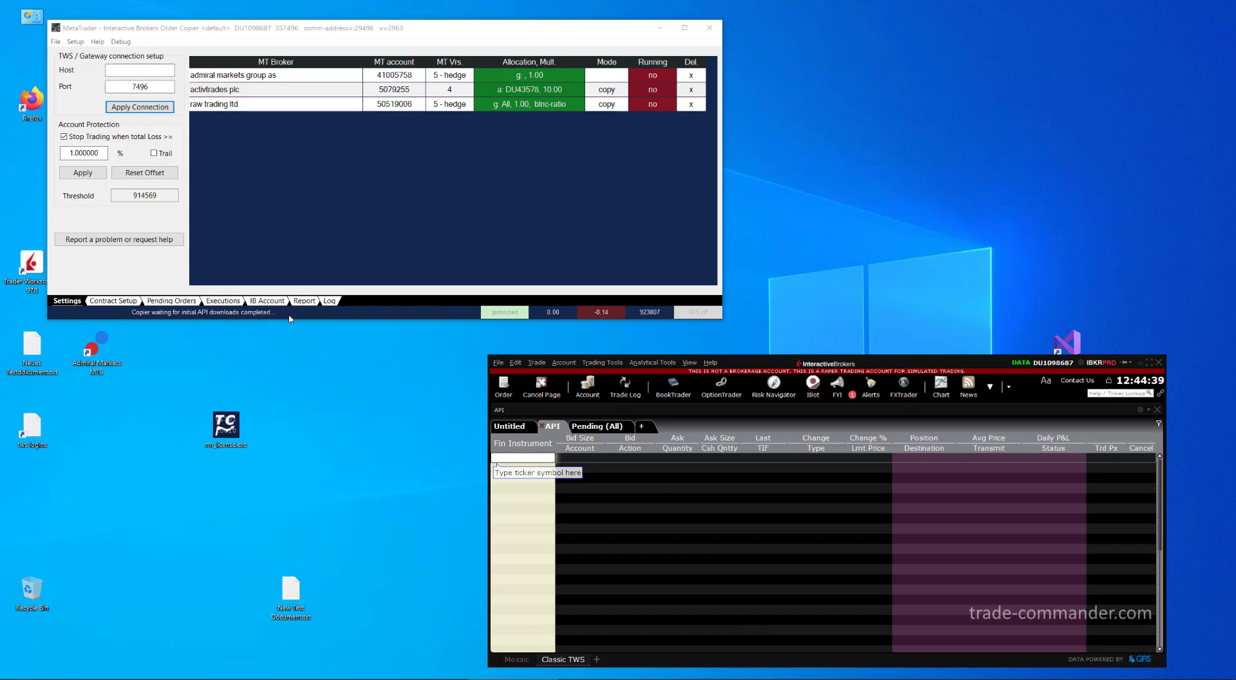
mouse_move(298, 320)
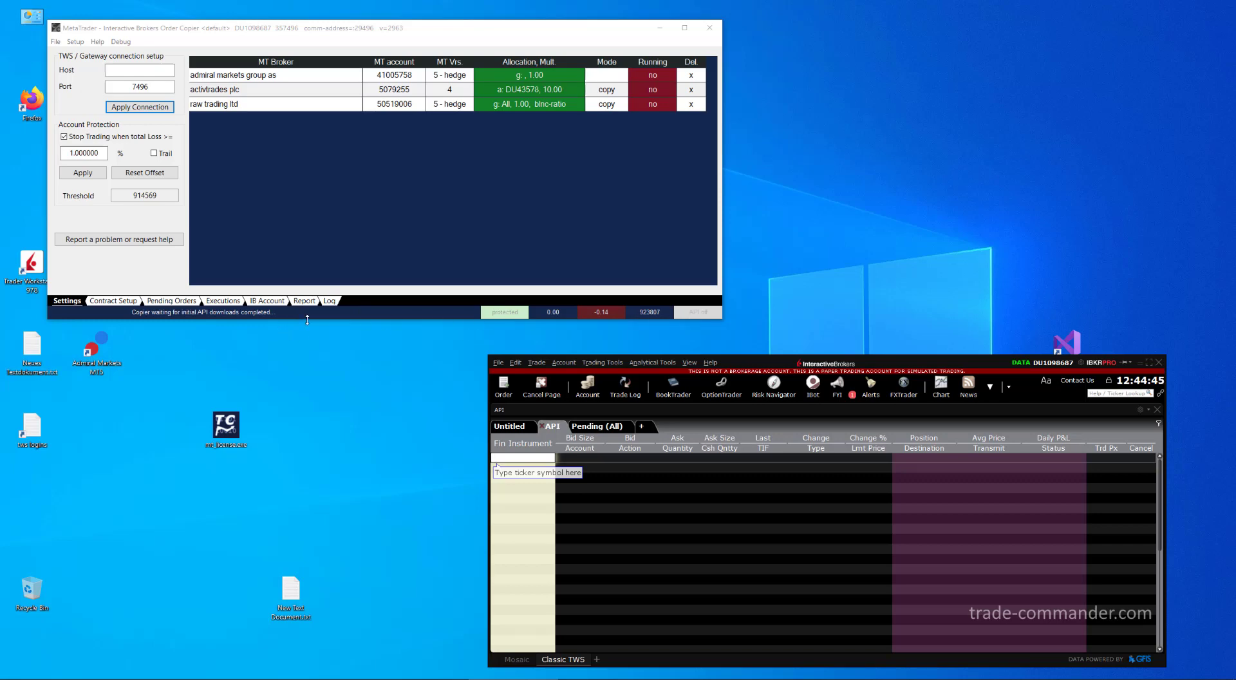
mouse_move(309, 316)
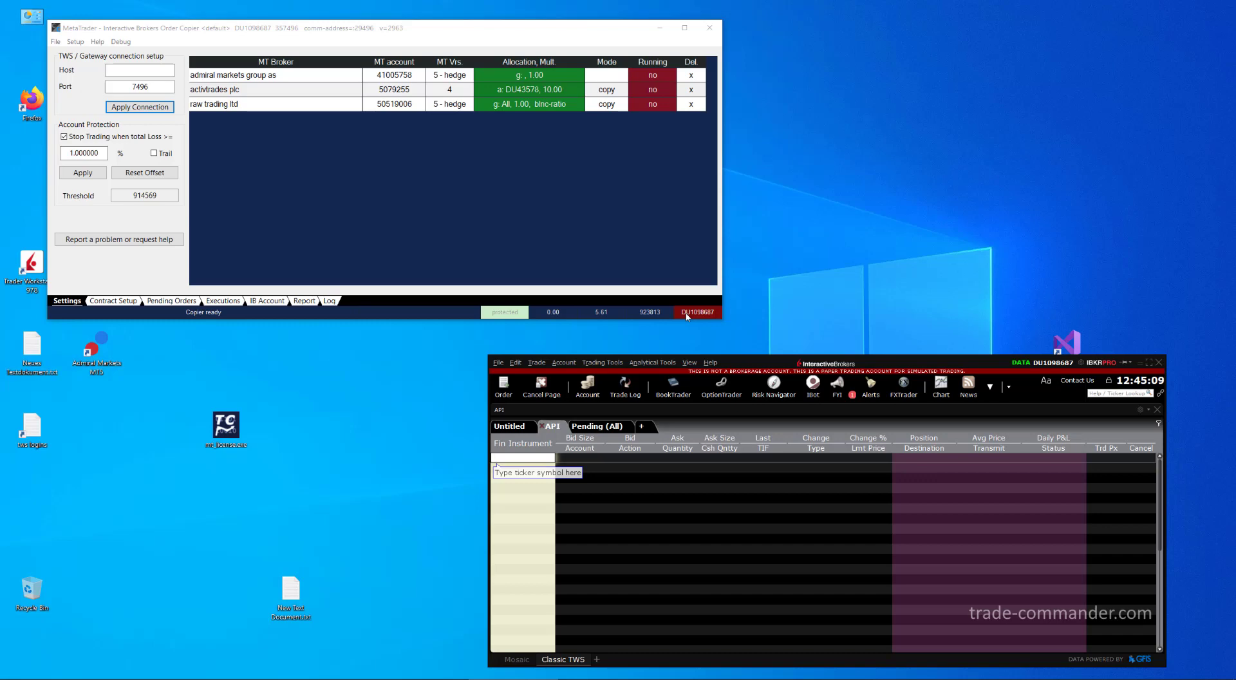
mouse_move(952, 375)
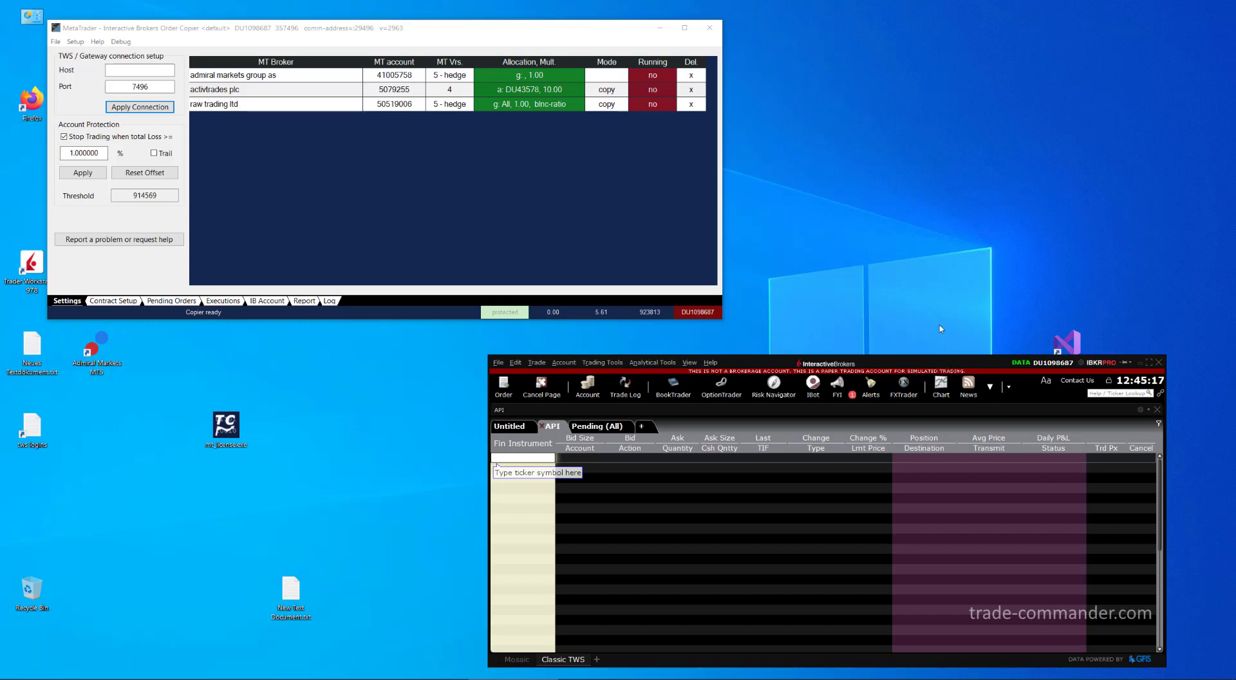
mouse_move(1081, 366)
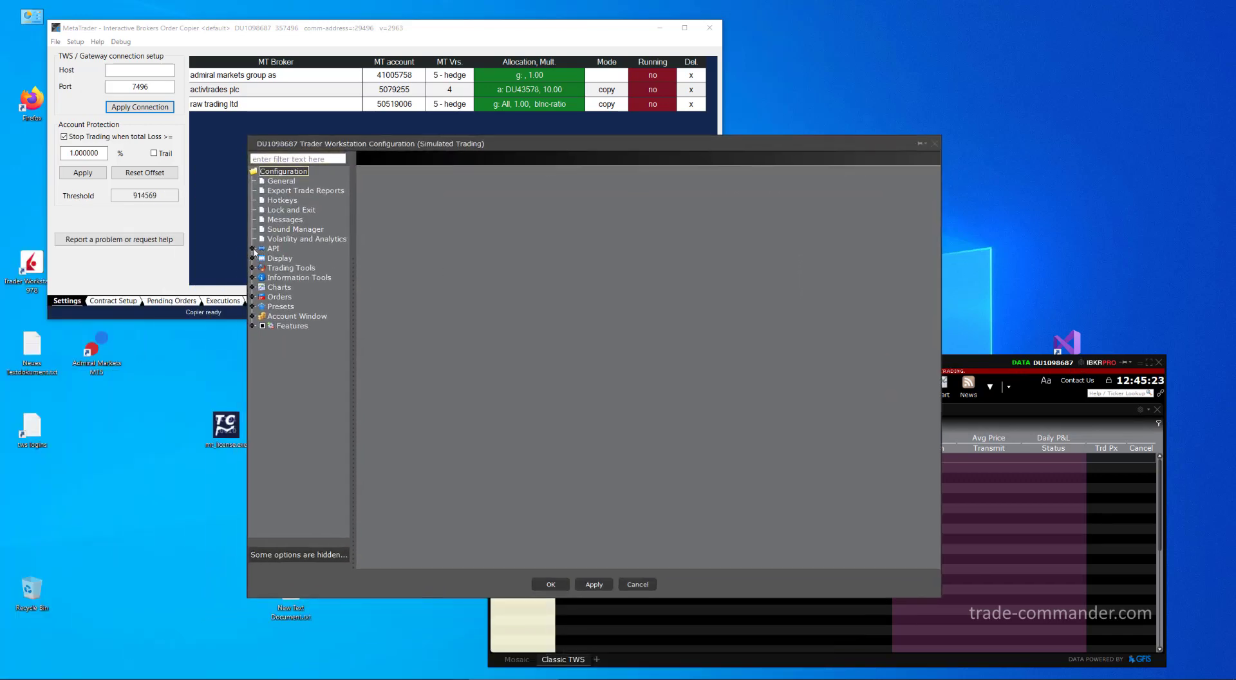
Open API Settings and start creating a new Trusted IPs entry
click(272, 248)
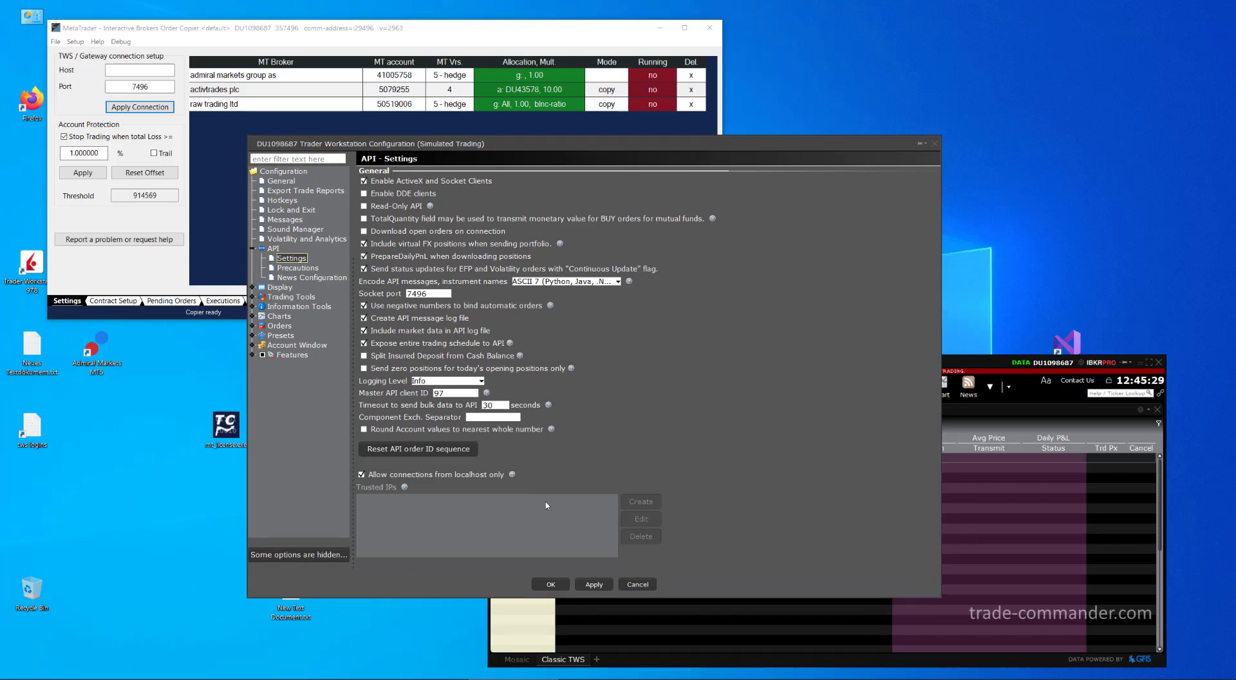
mouse_move(640, 148)
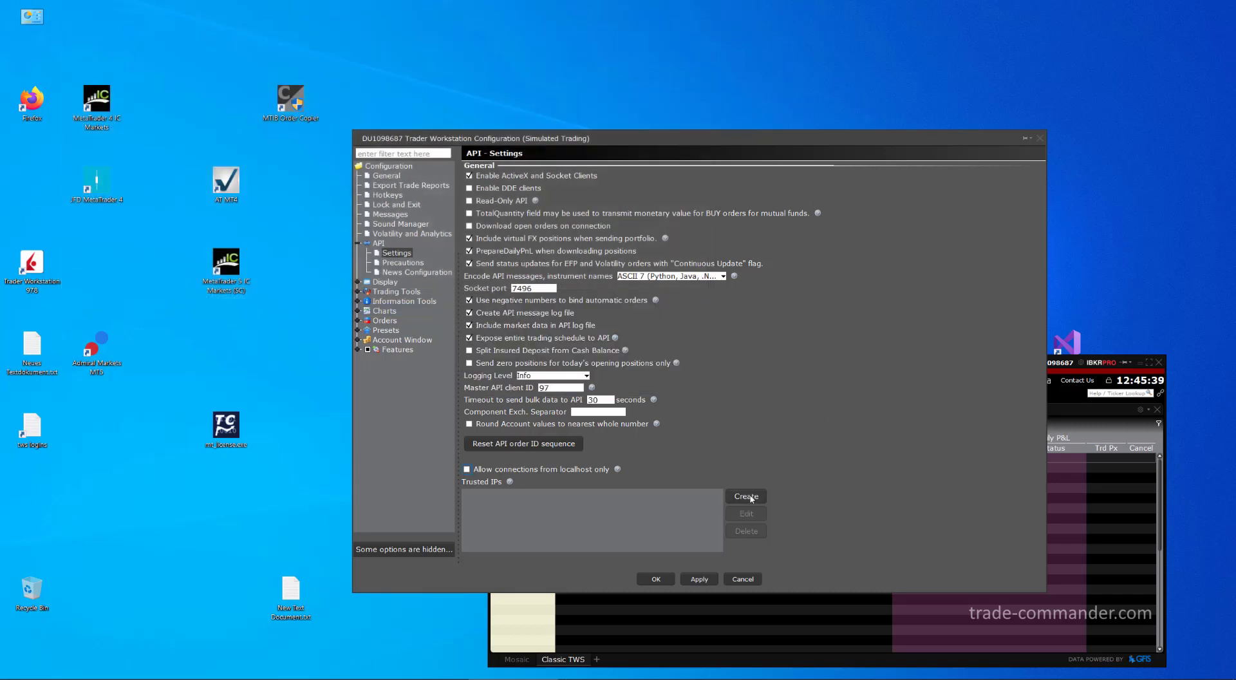
click(744, 496)
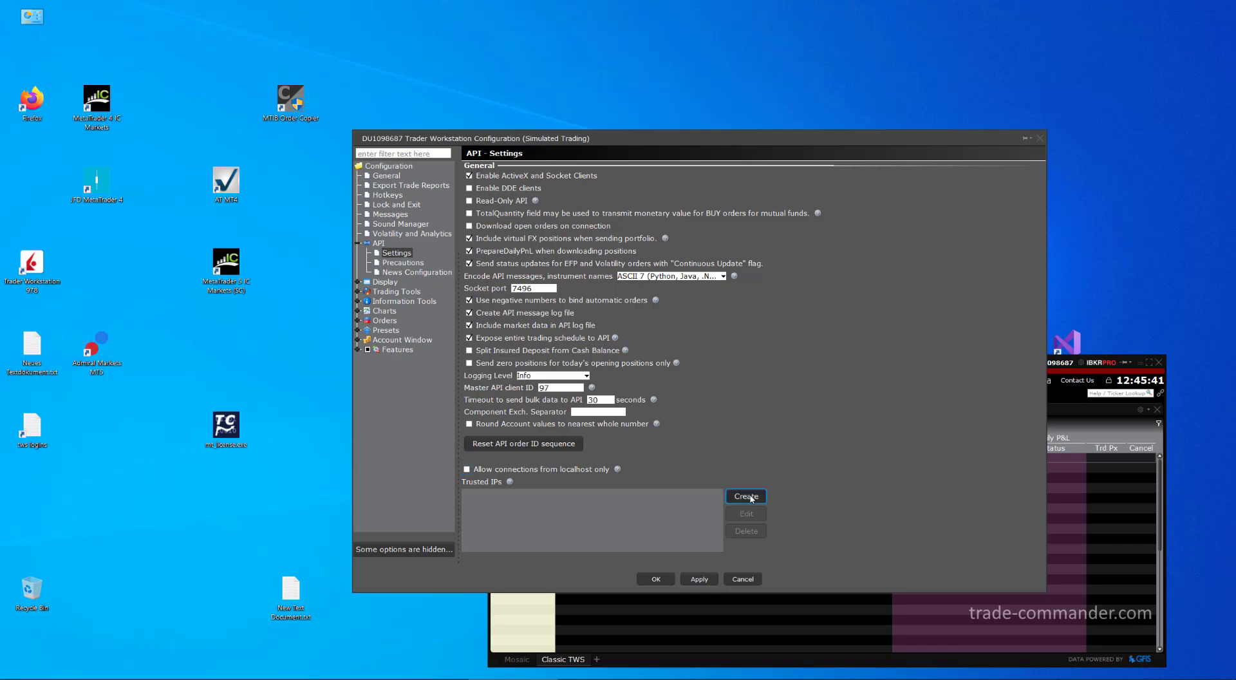
click(744, 495)
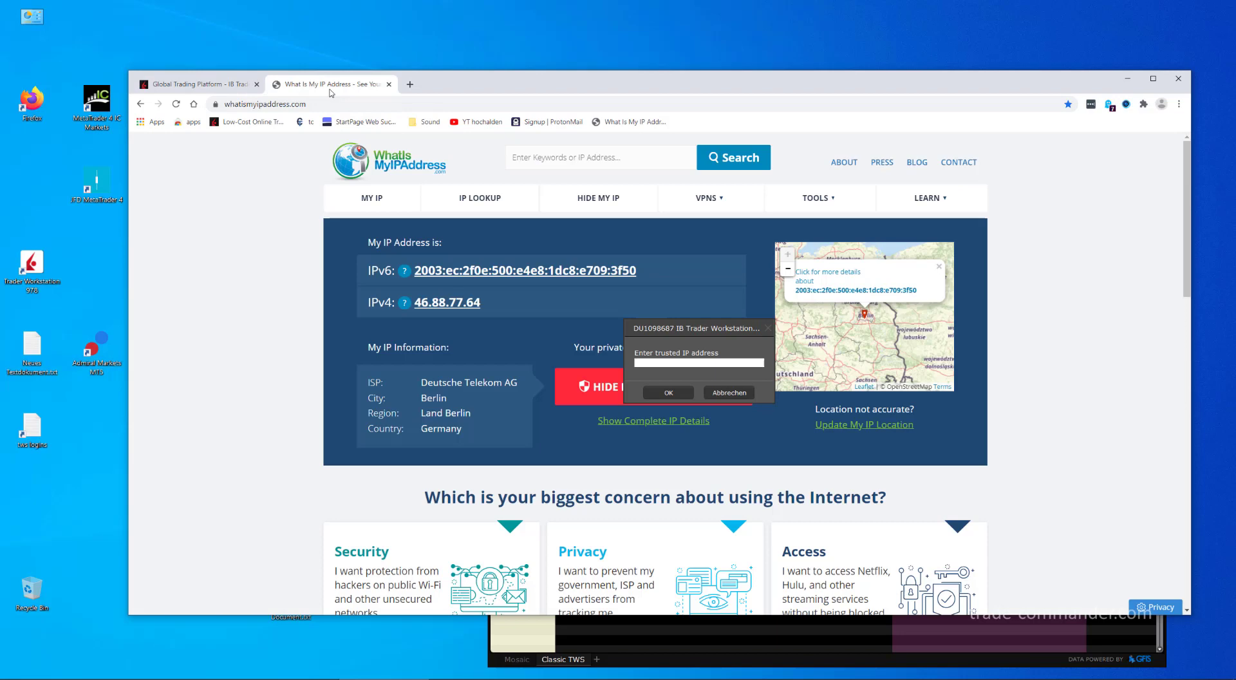
mouse_move(271, 246)
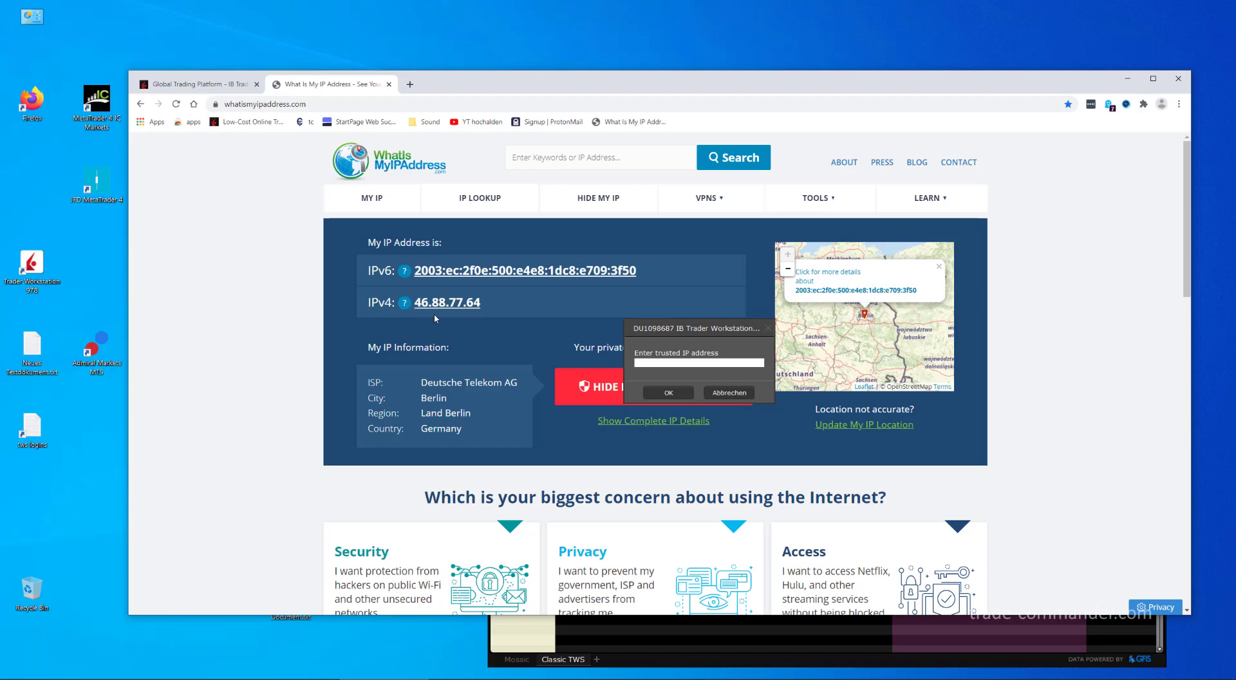
mouse_move(487, 316)
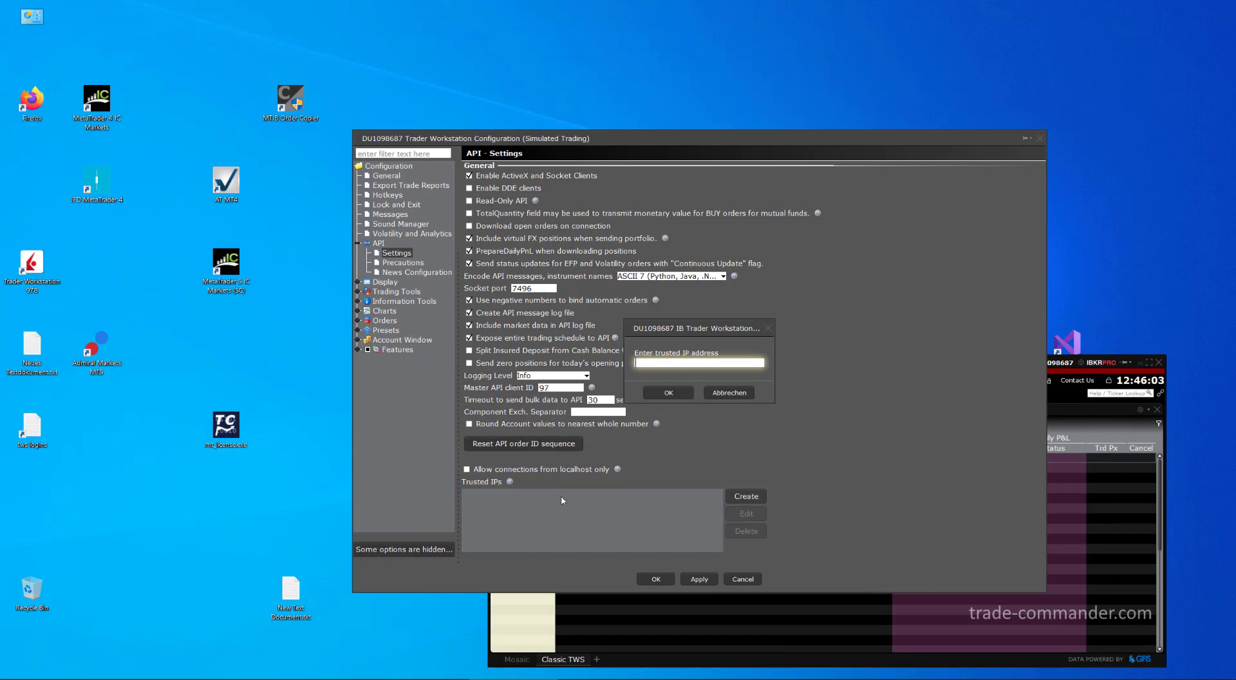
mouse_move(640, 484)
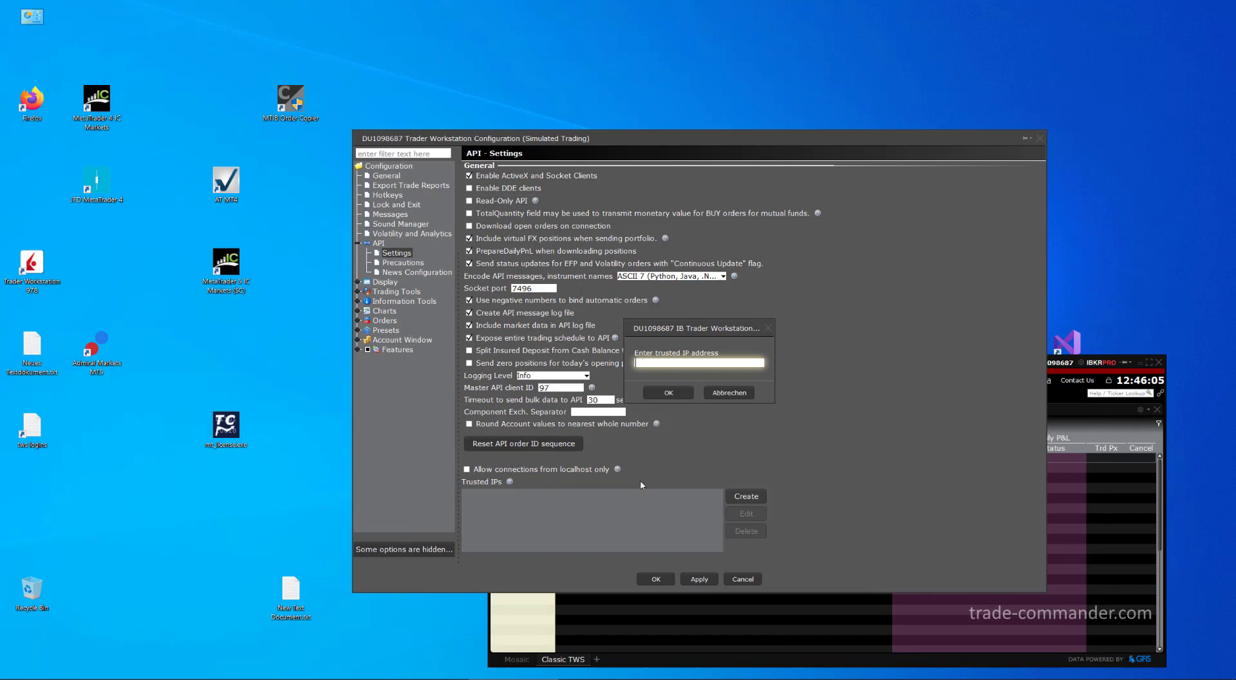
mouse_move(707, 374)
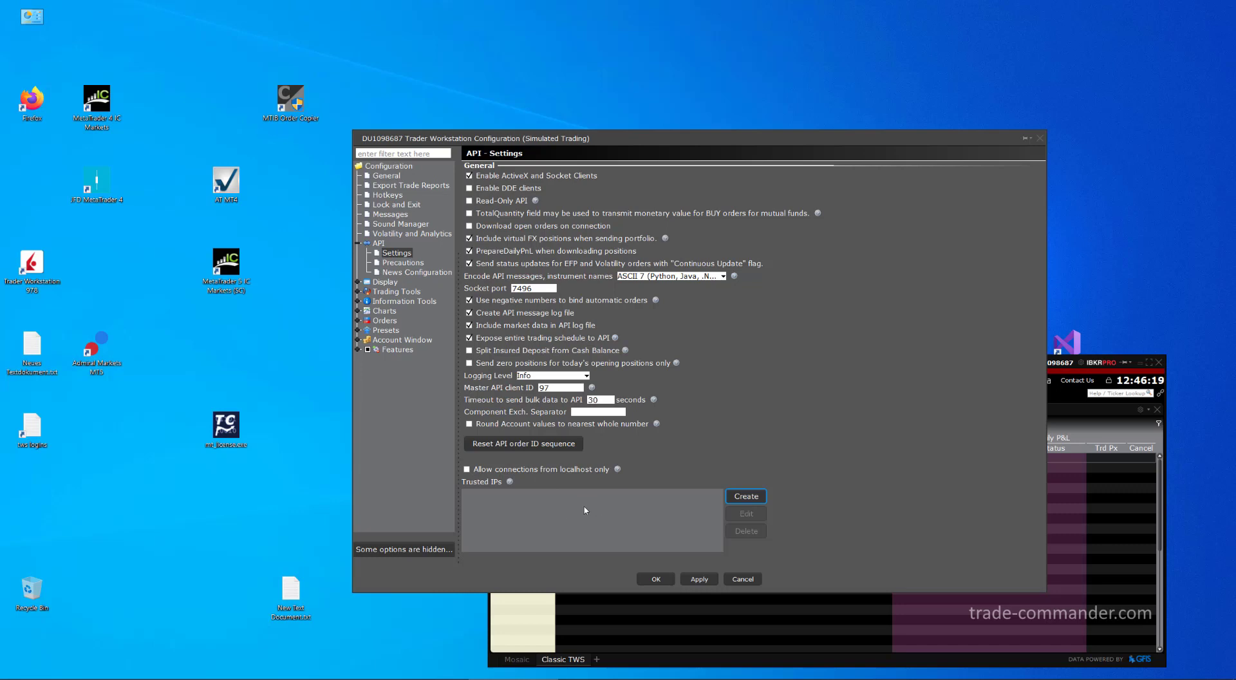
mouse_move(591, 507)
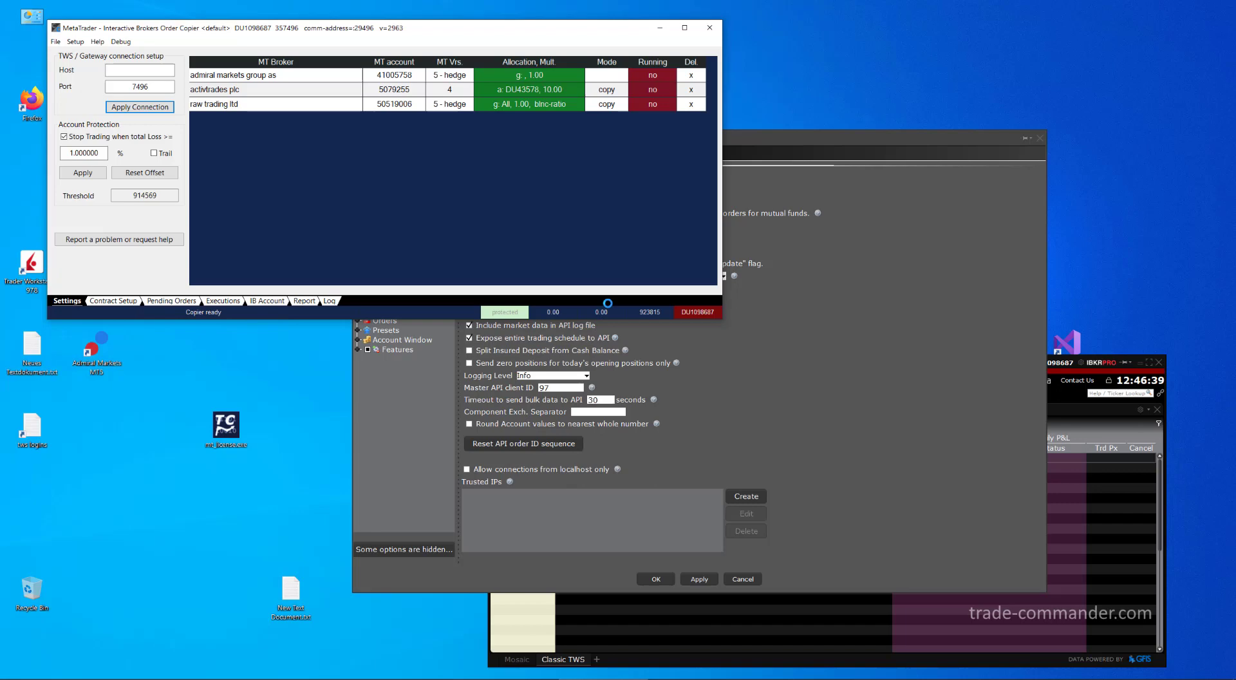
mouse_move(708, 28)
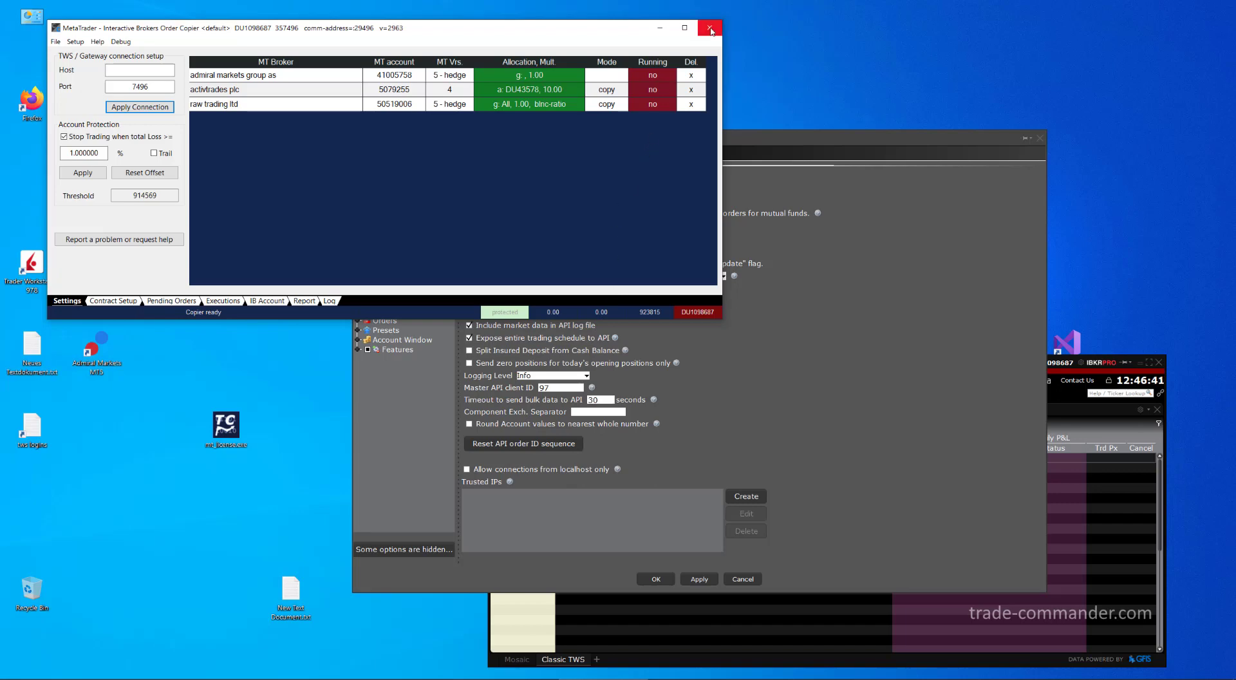
Close the MTIB Order Copier window, bringing the TWS API settings to the front
click(709, 28)
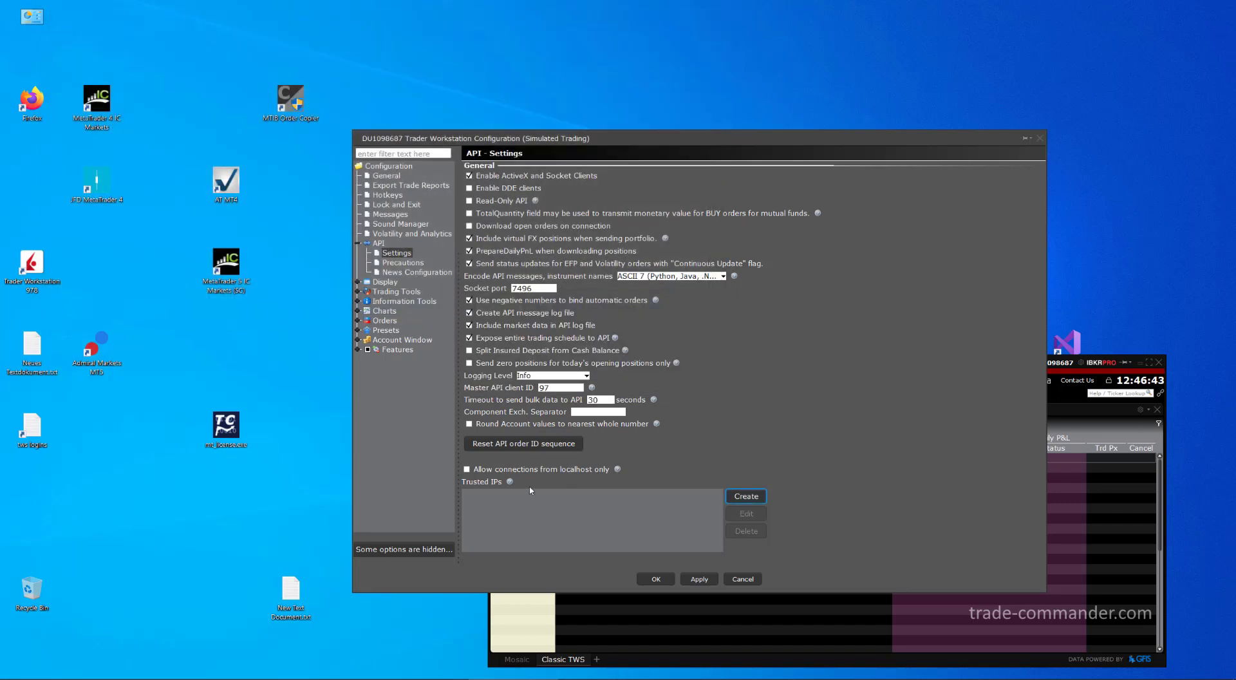
click(696, 578)
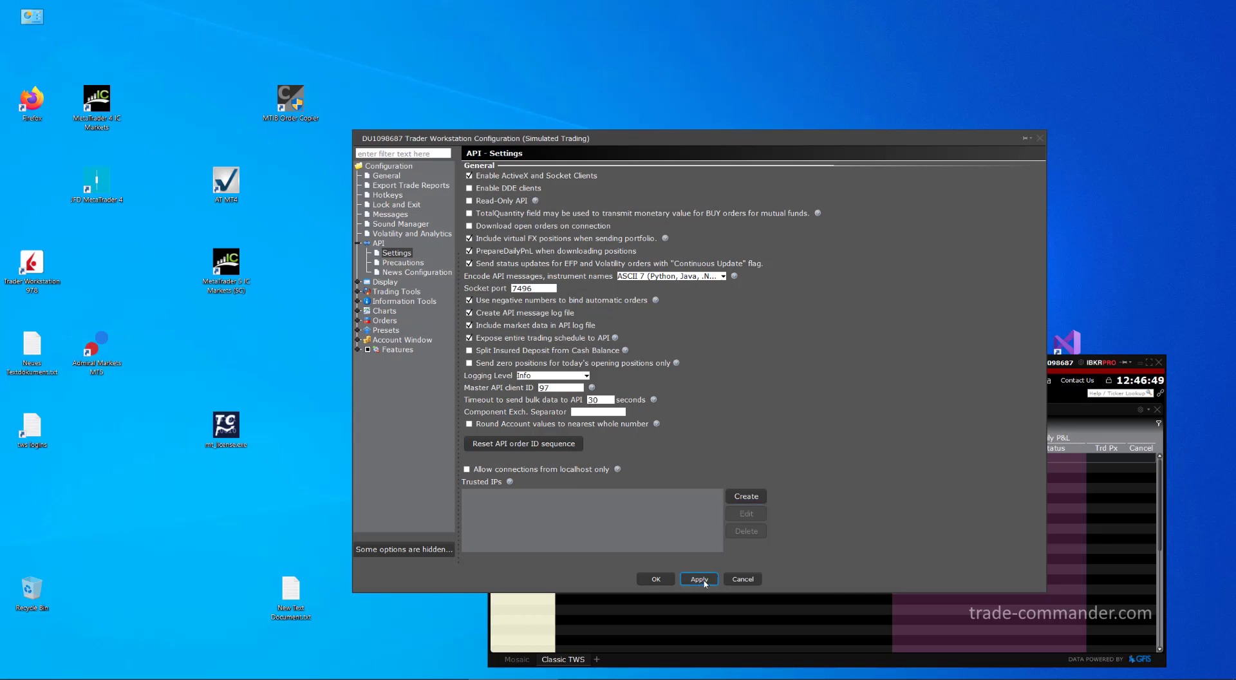
Apply API changes, accept the copier's connection from 192.168.178.72, and minimize the copier
click(696, 578)
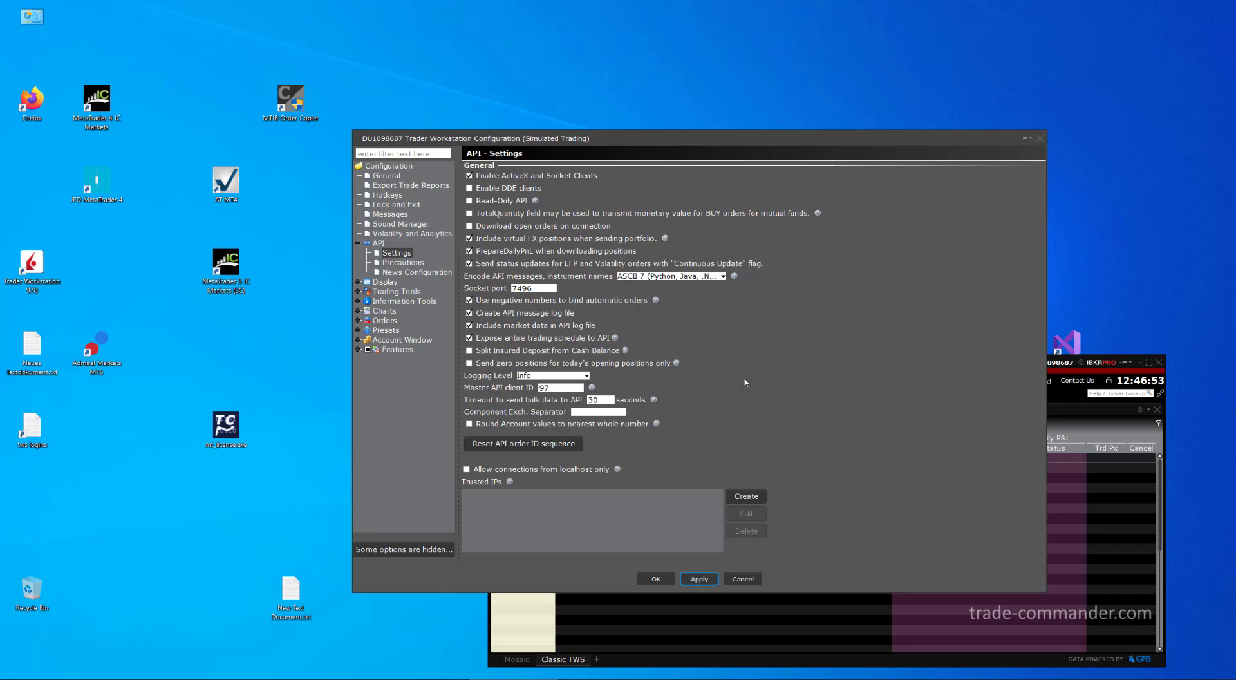
click(291, 101)
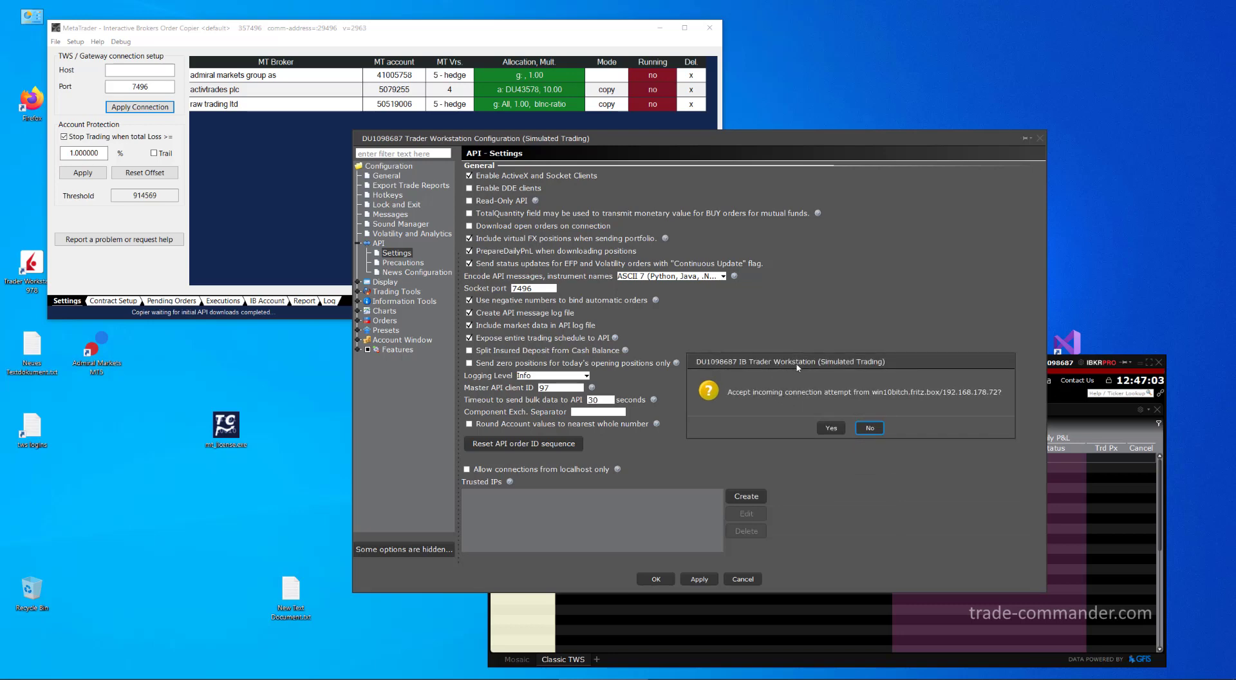
mouse_move(796, 364)
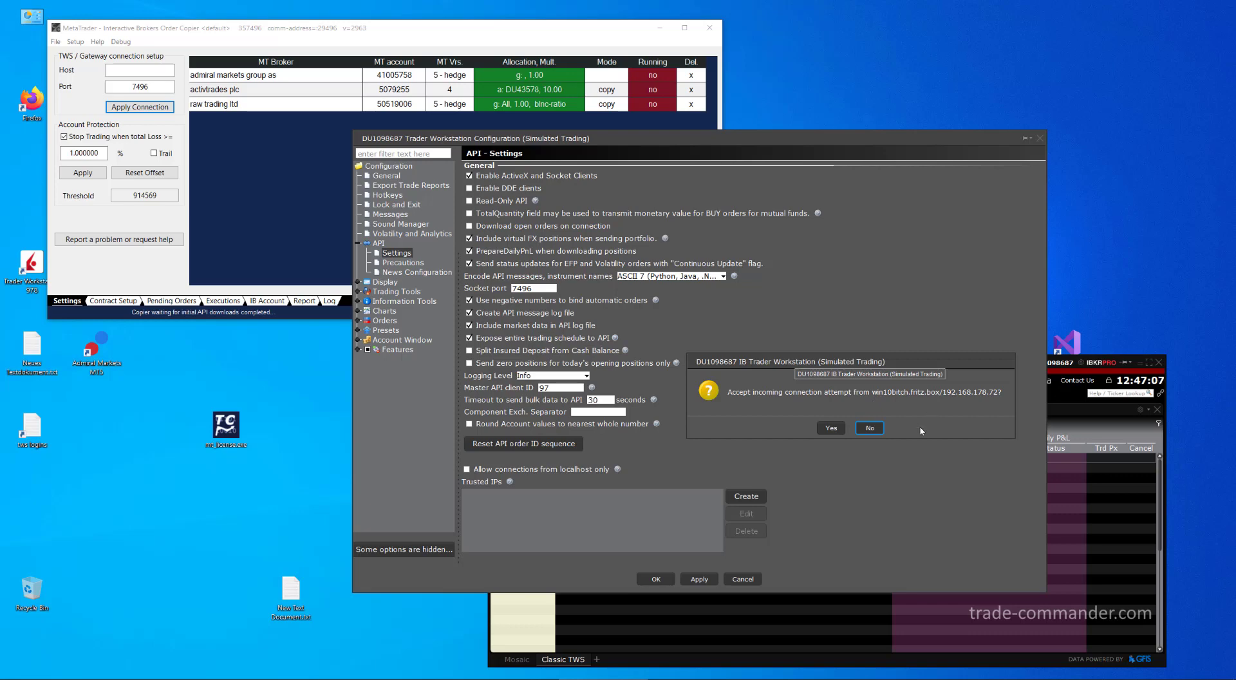
mouse_move(498, 45)
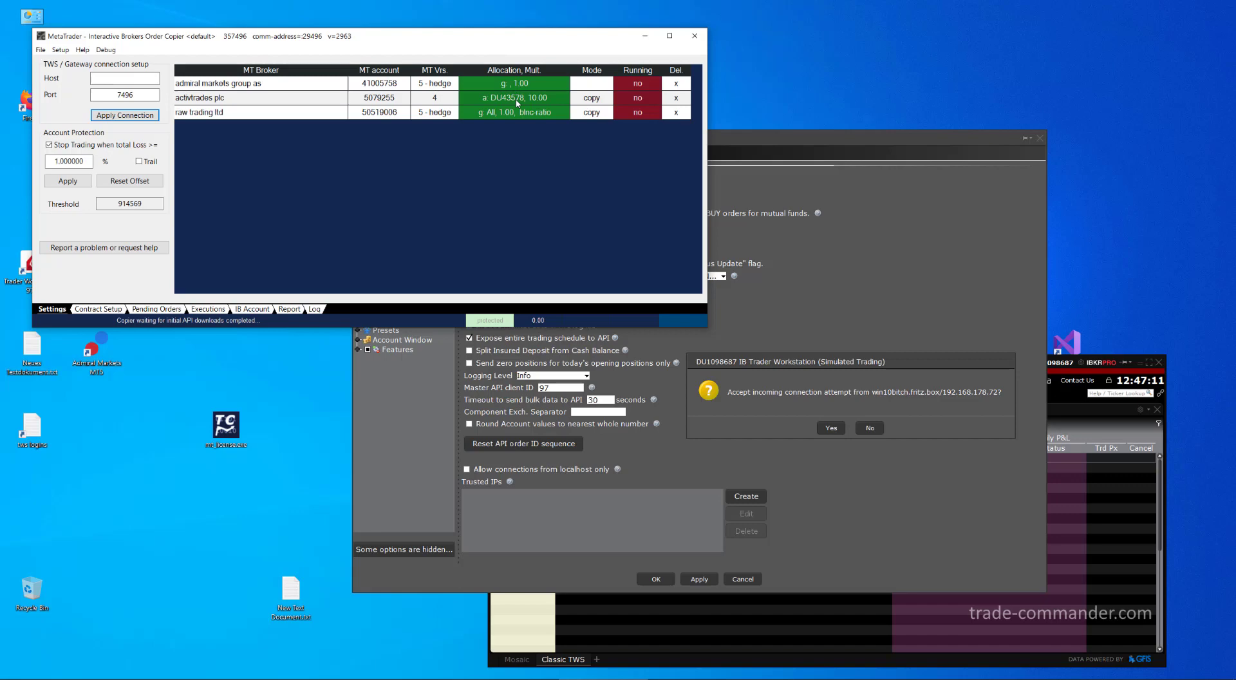
mouse_move(771, 371)
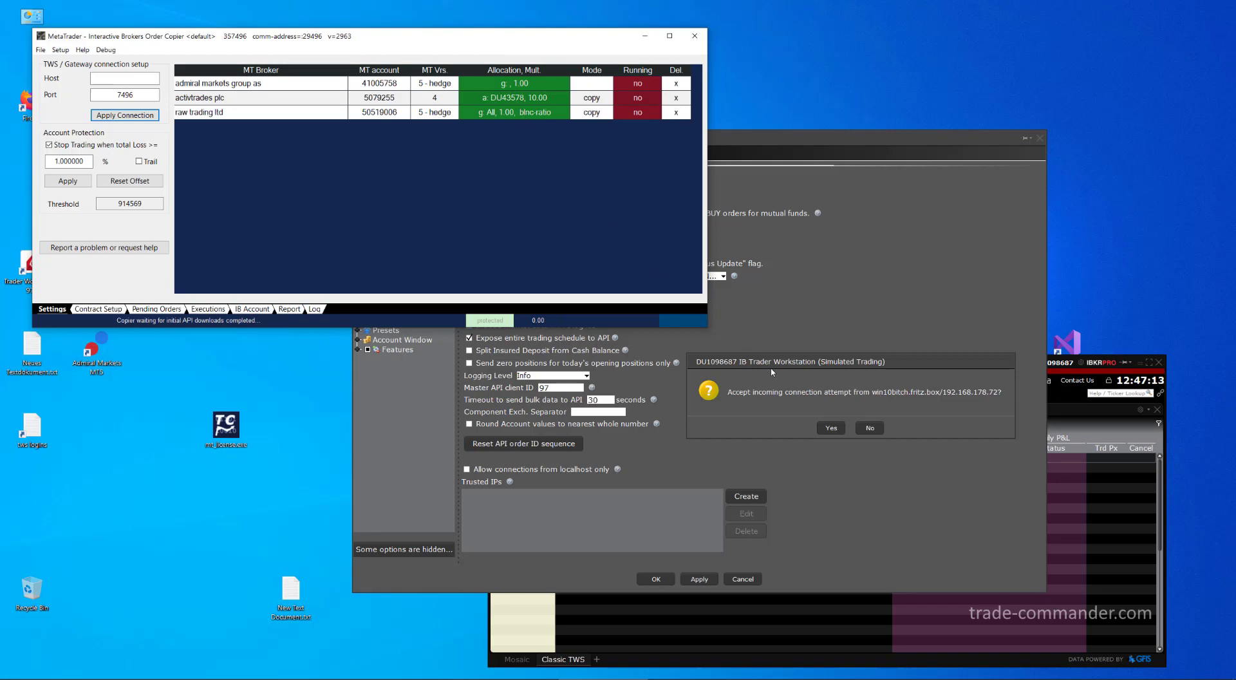
mouse_move(856, 365)
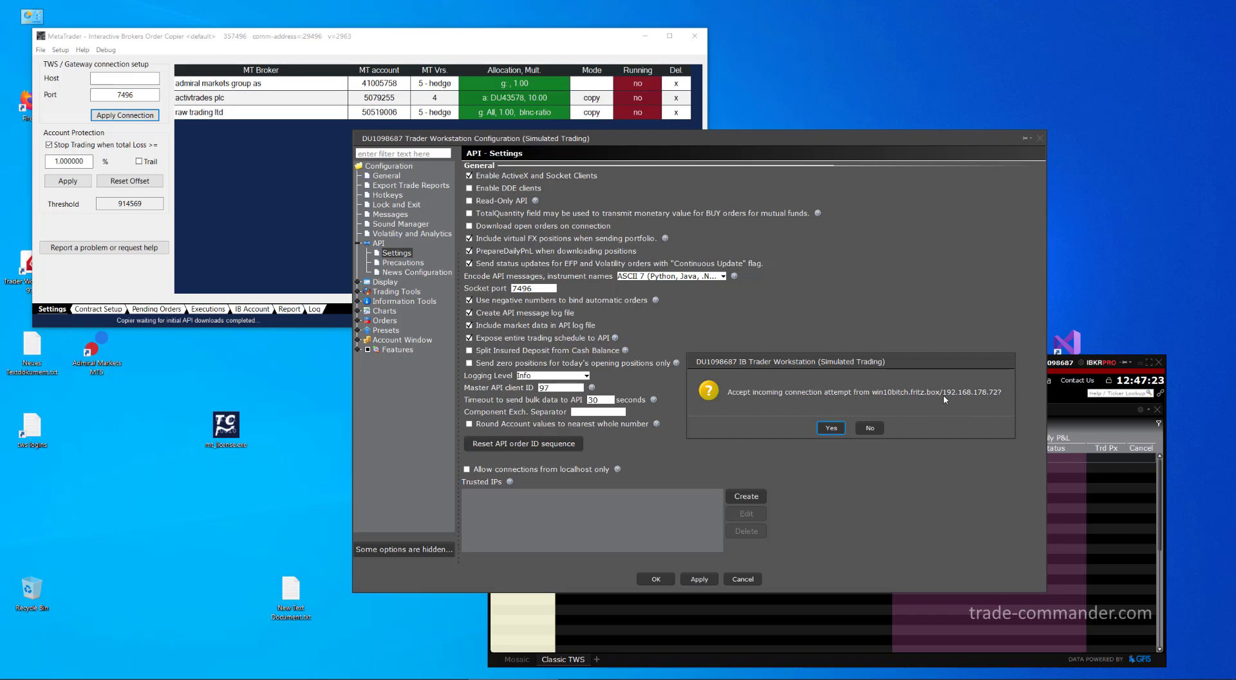
click(830, 427)
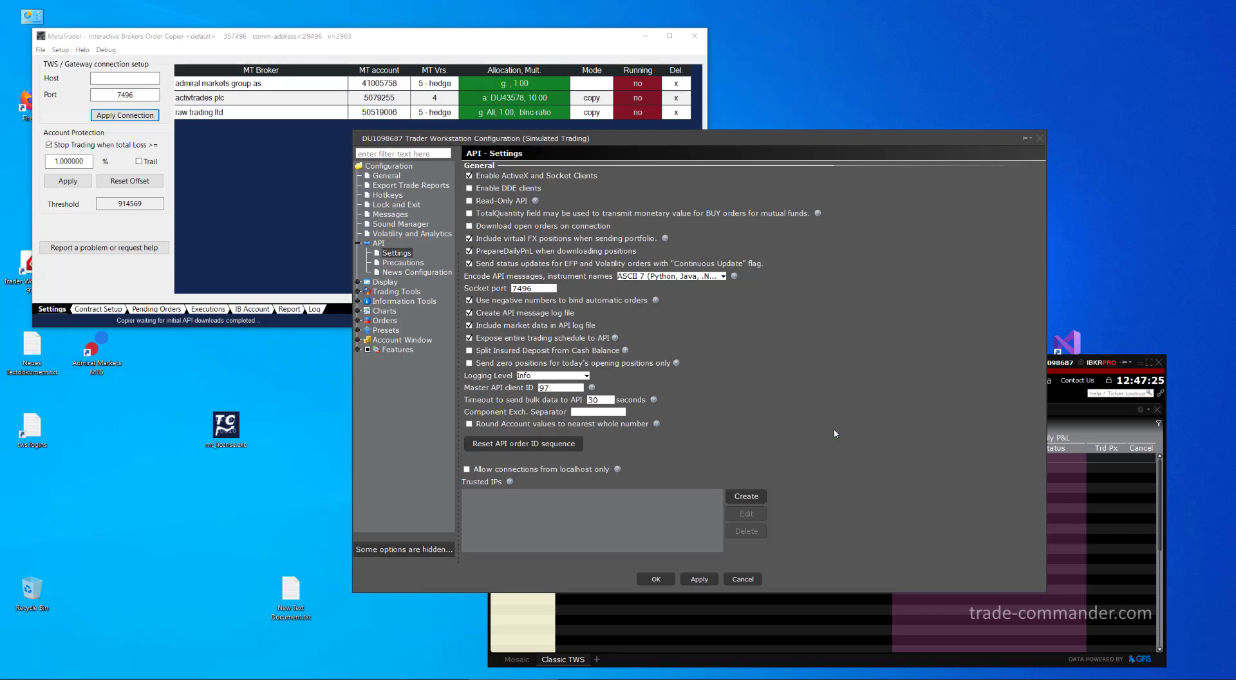
mouse_move(433, 210)
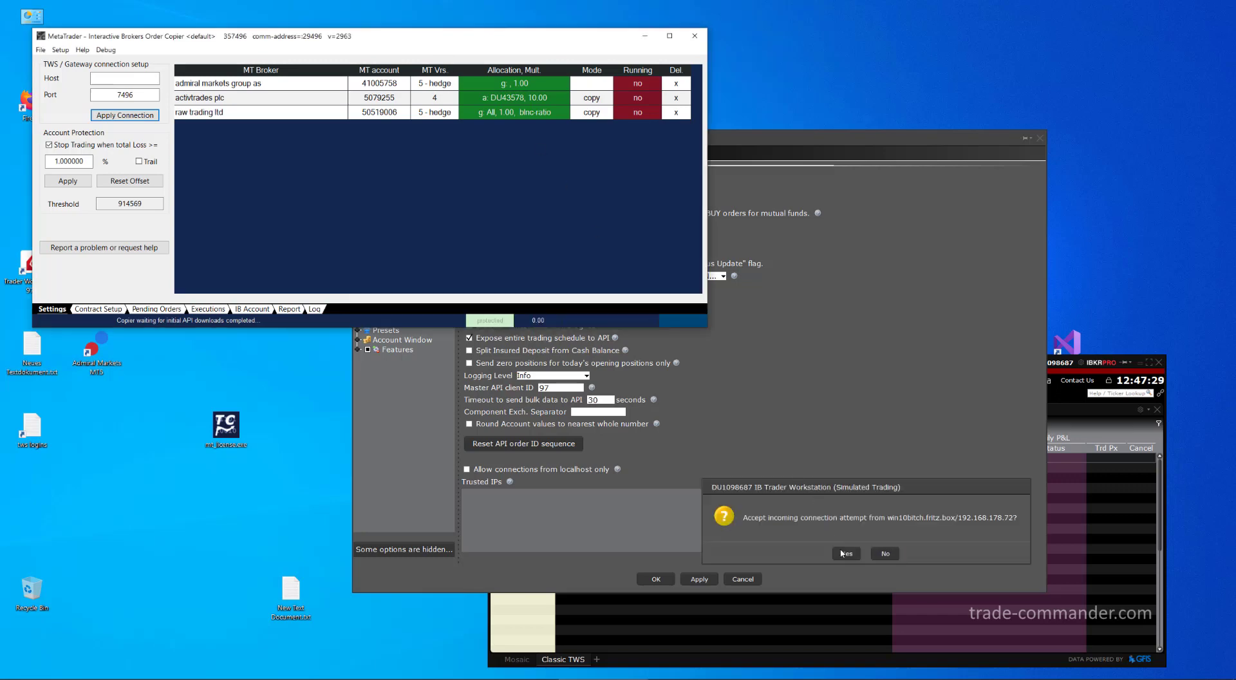
click(845, 553)
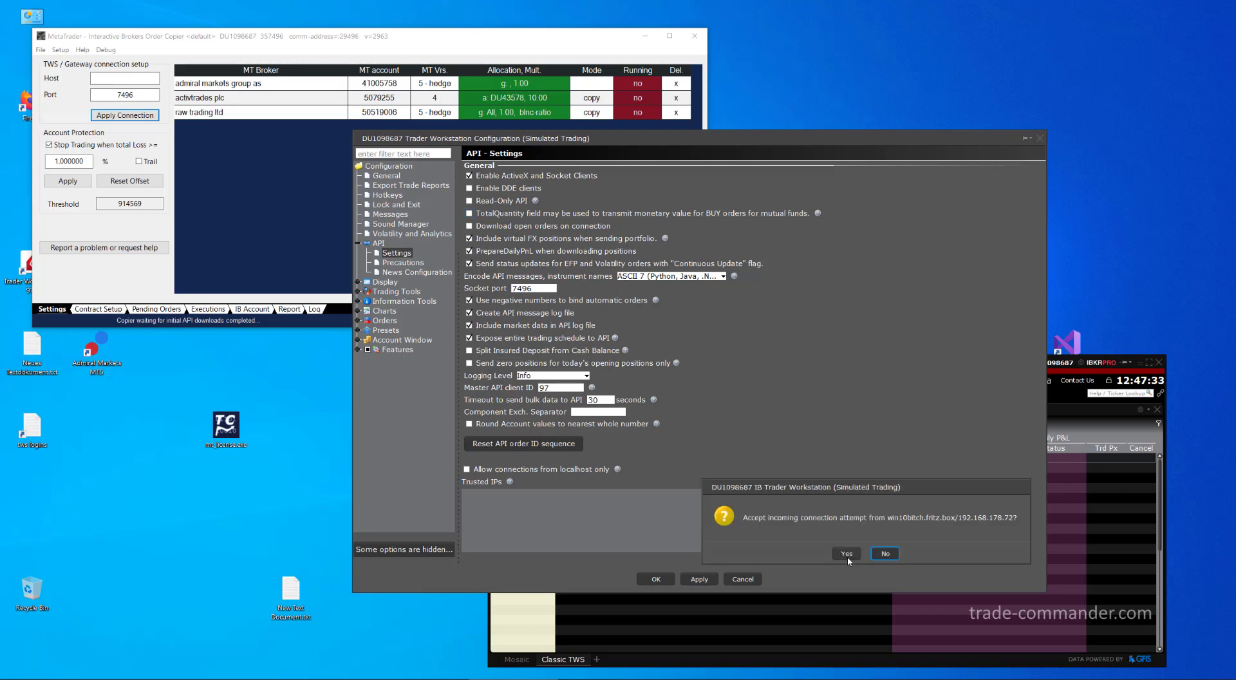
click(846, 553)
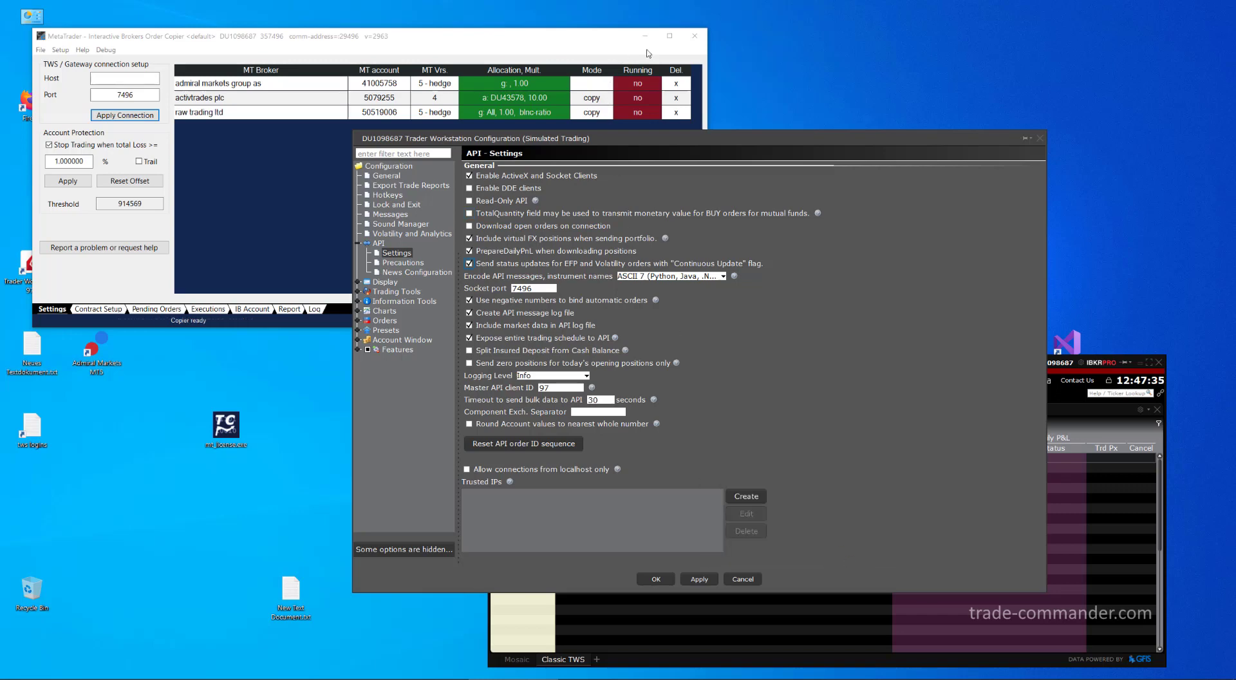
click(692, 35)
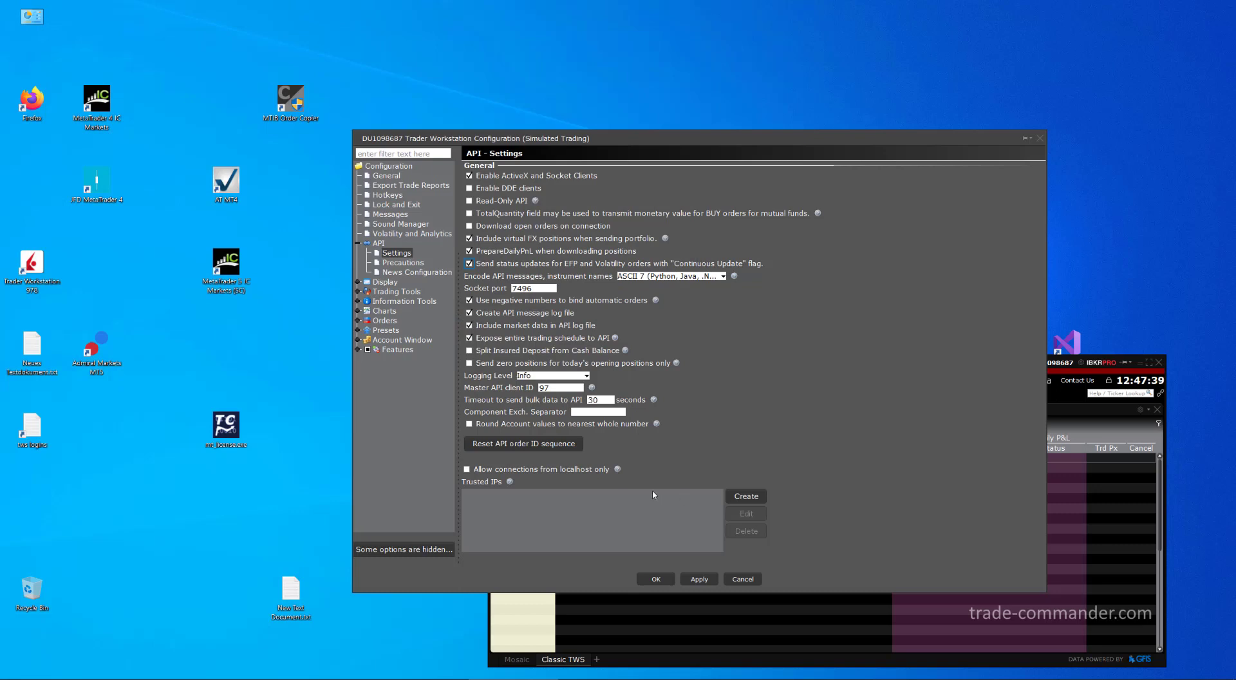
Create a Trusted IPs entry with address 192.168.178.72 and confirm it
click(744, 495)
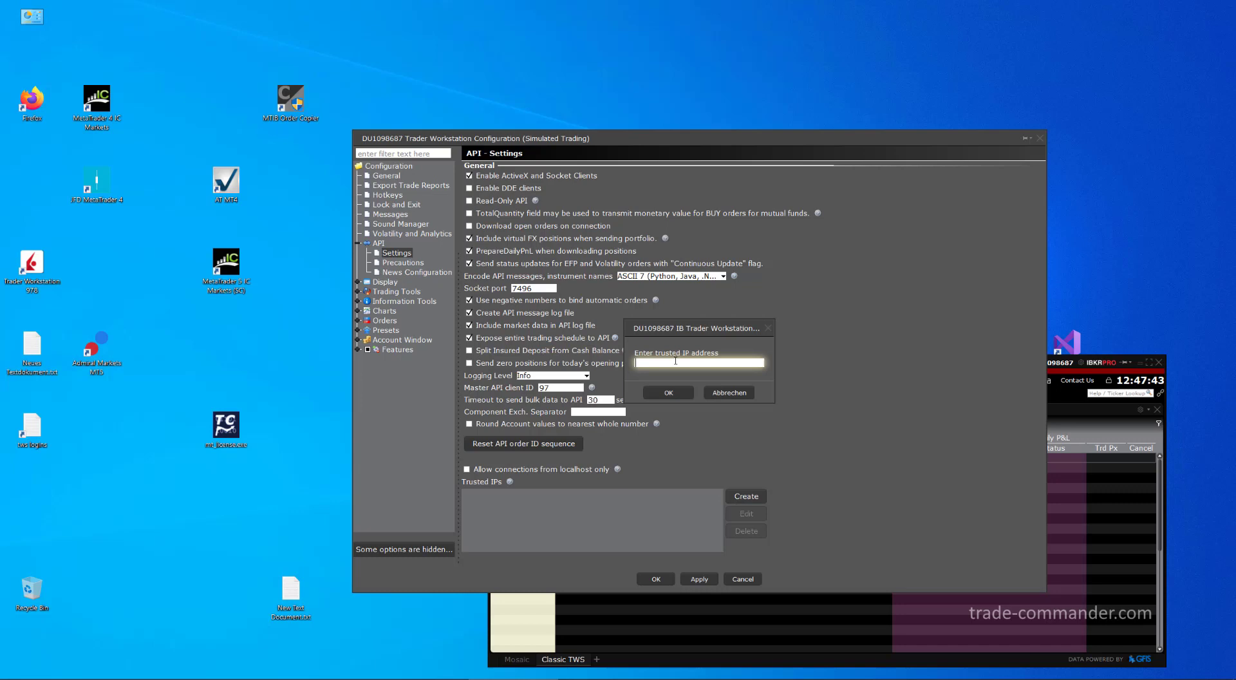
text(192)
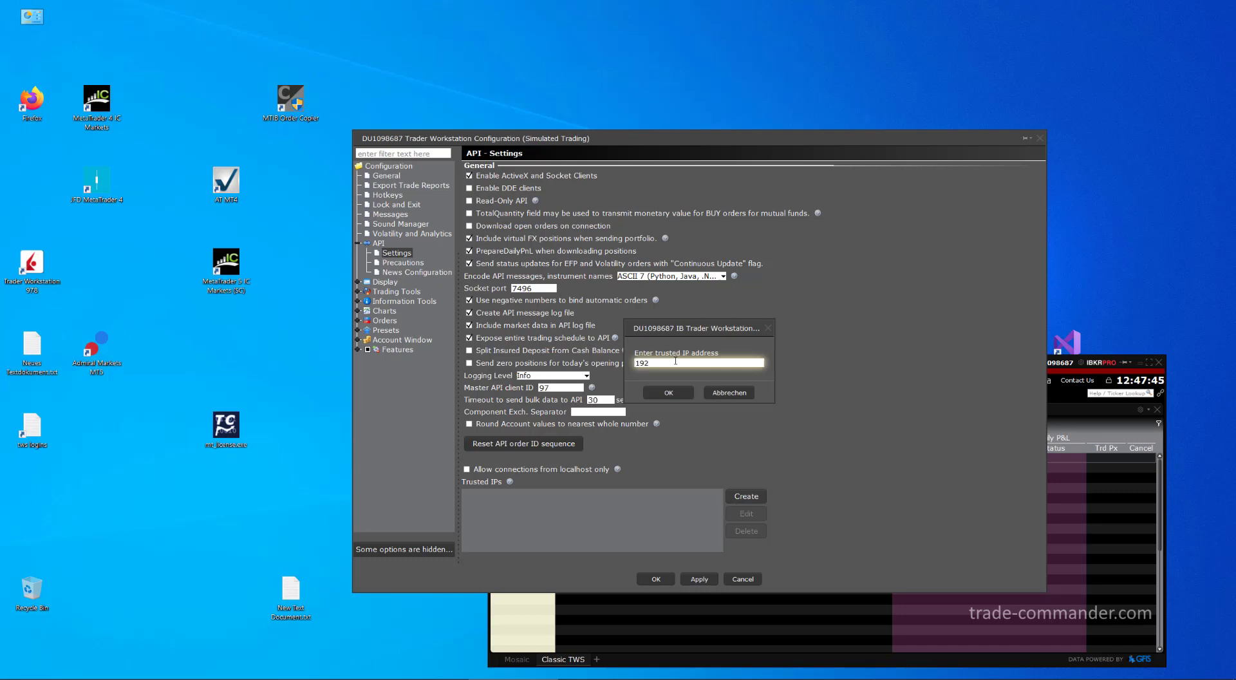
text(.168)
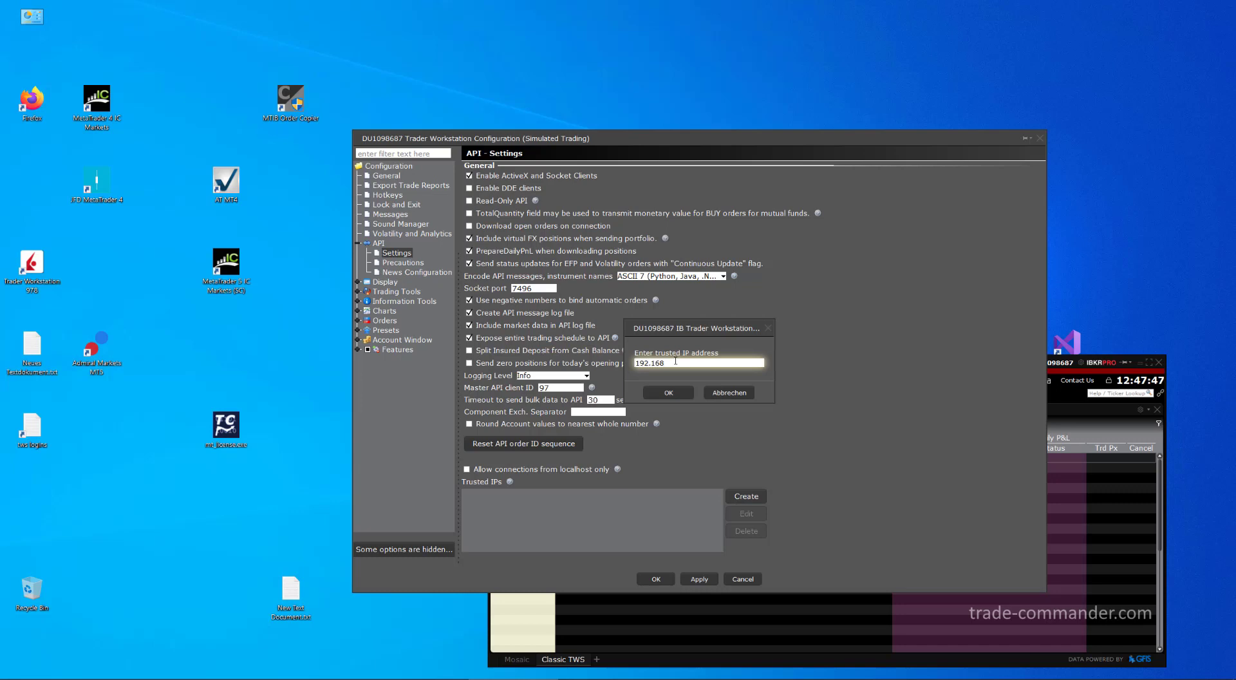
text(.1)
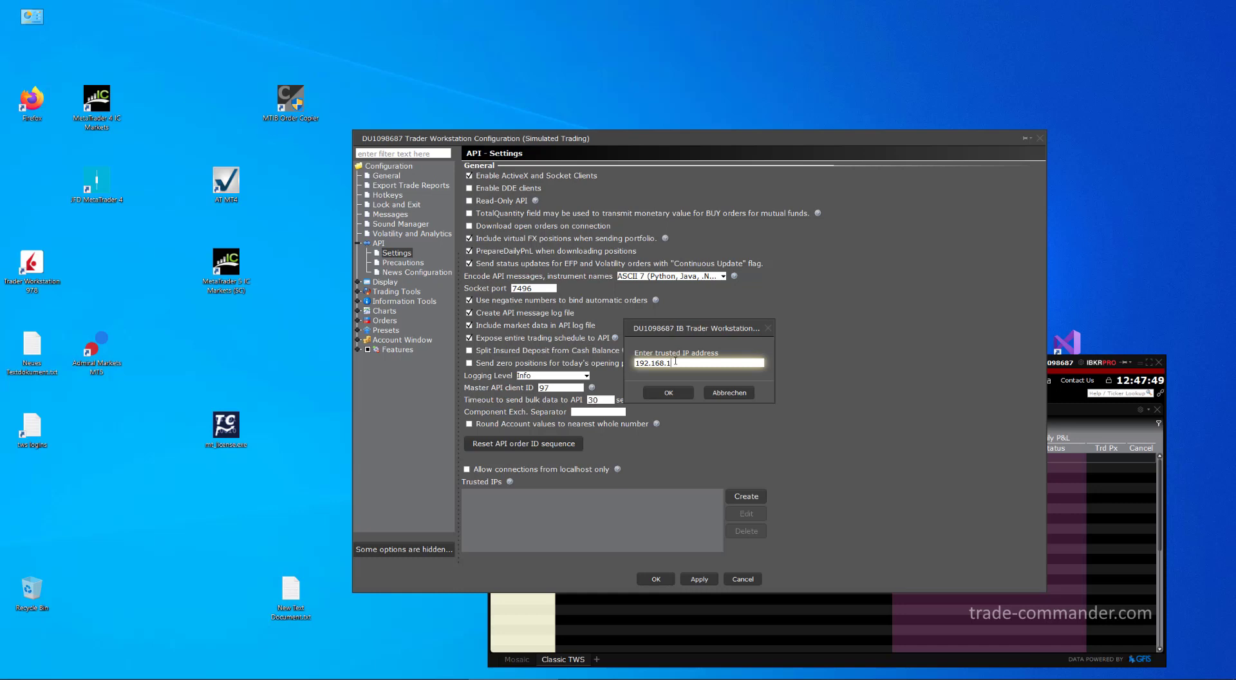
text(78.)
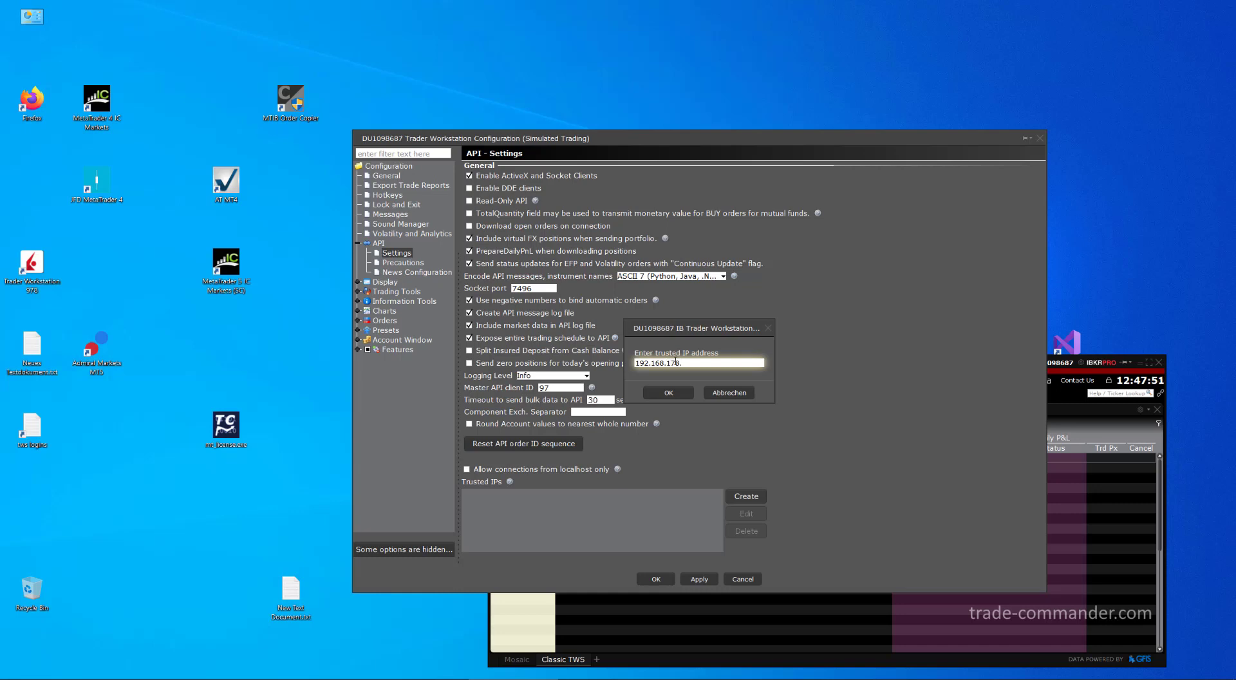
text(72)
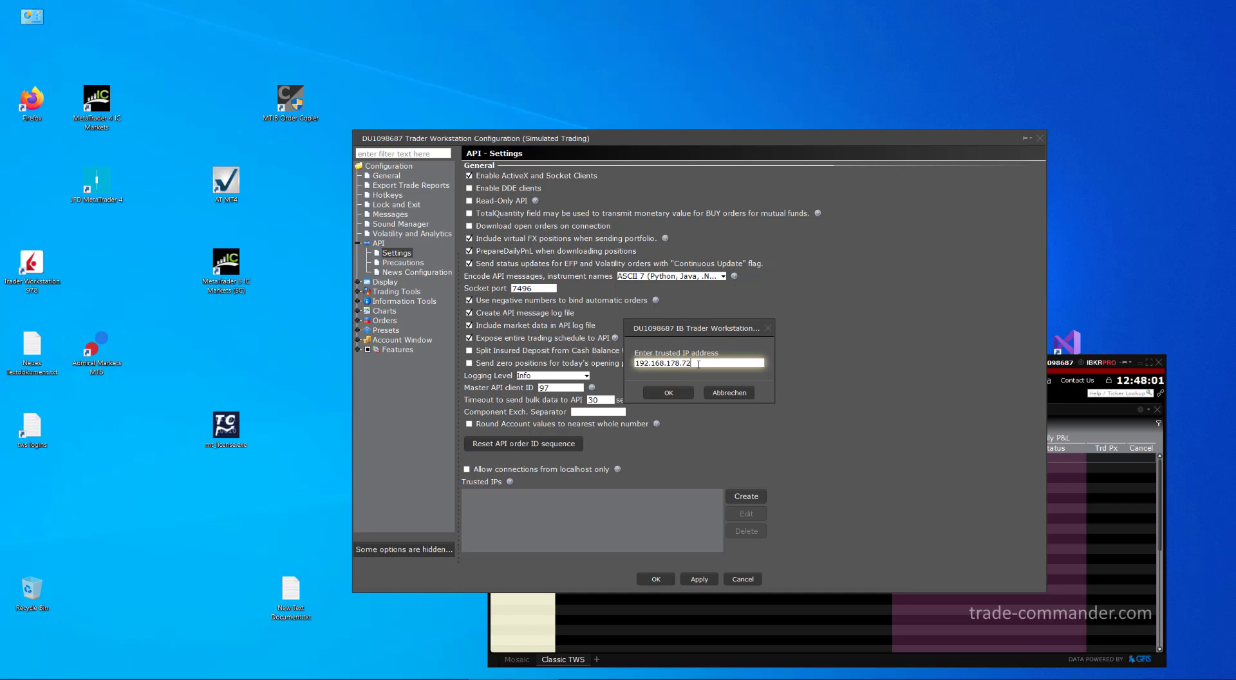
click(667, 392)
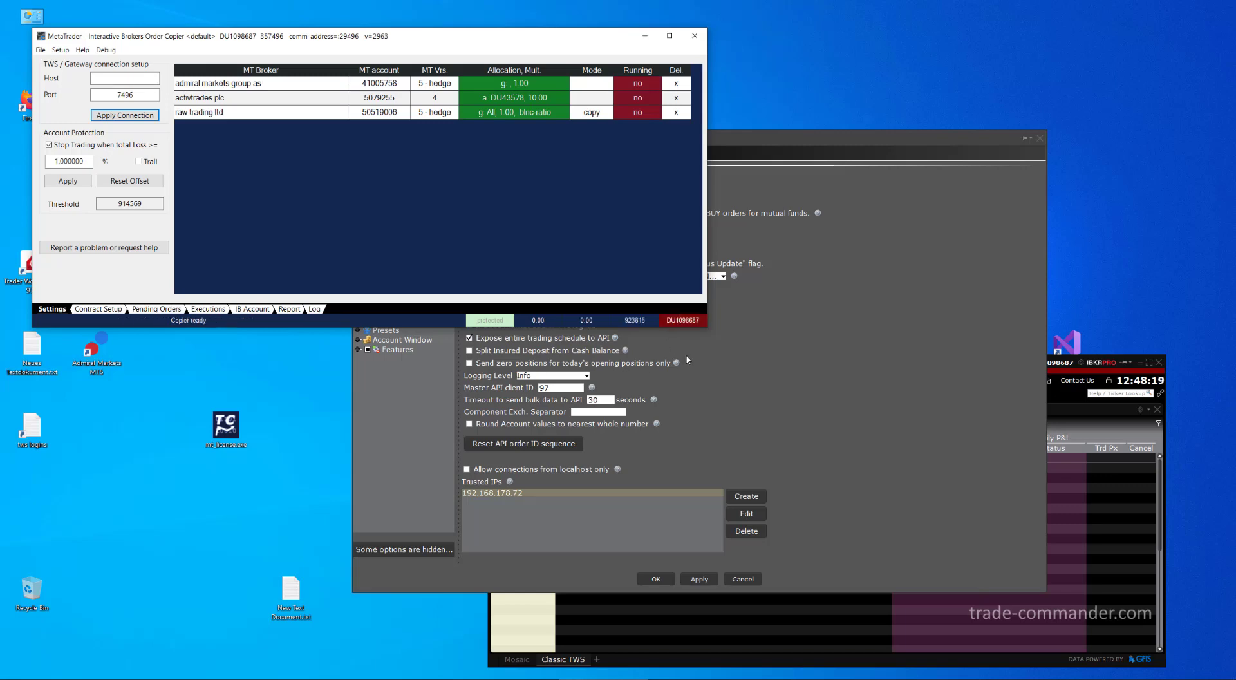
mouse_move(689, 385)
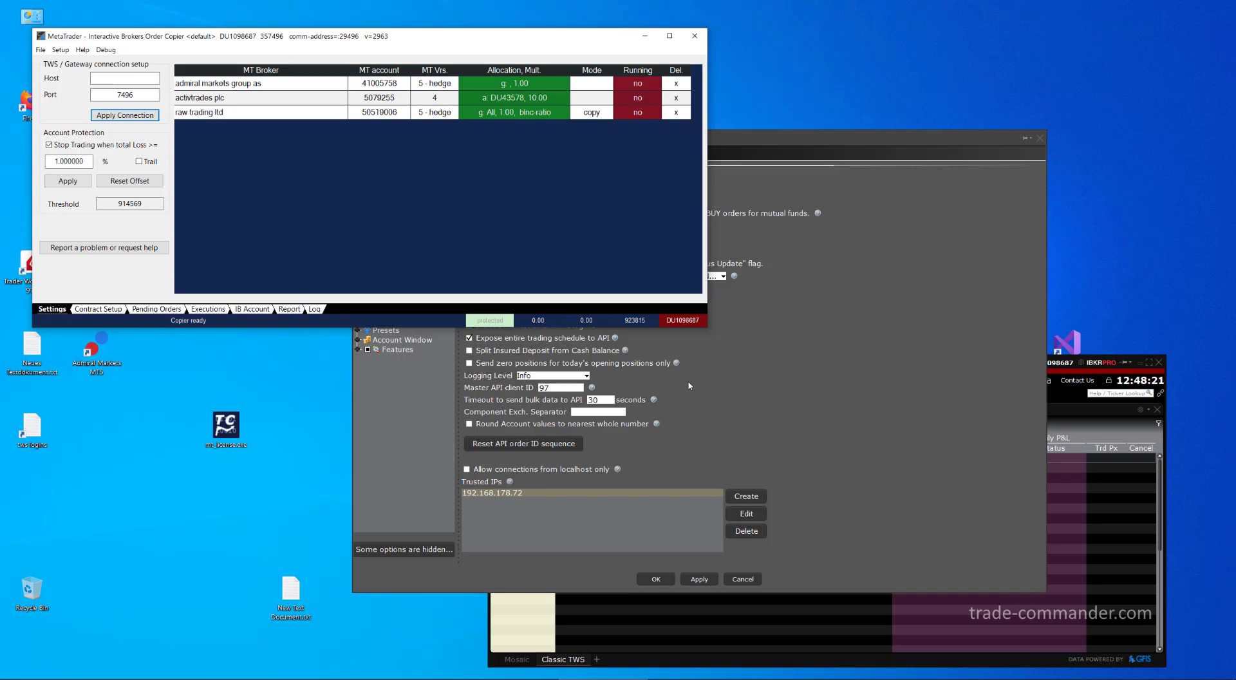
mouse_move(615, 205)
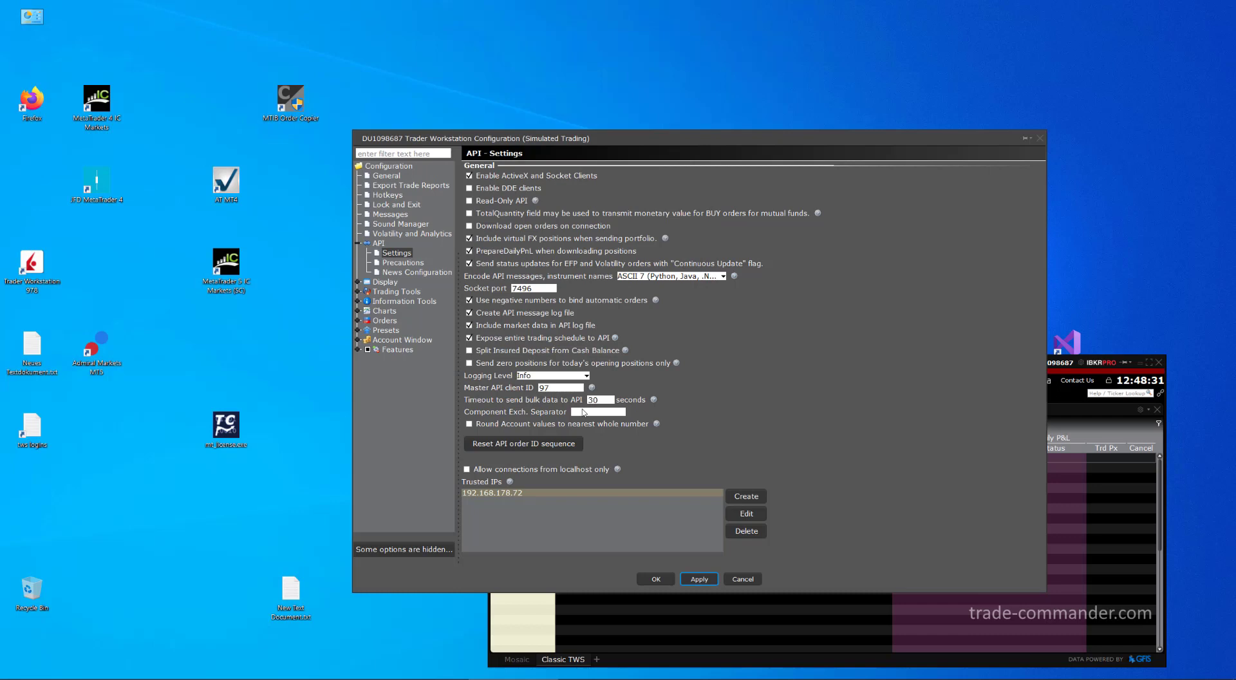
Apply the updated API configuration in Trader Workstation's settings window
click(469, 468)
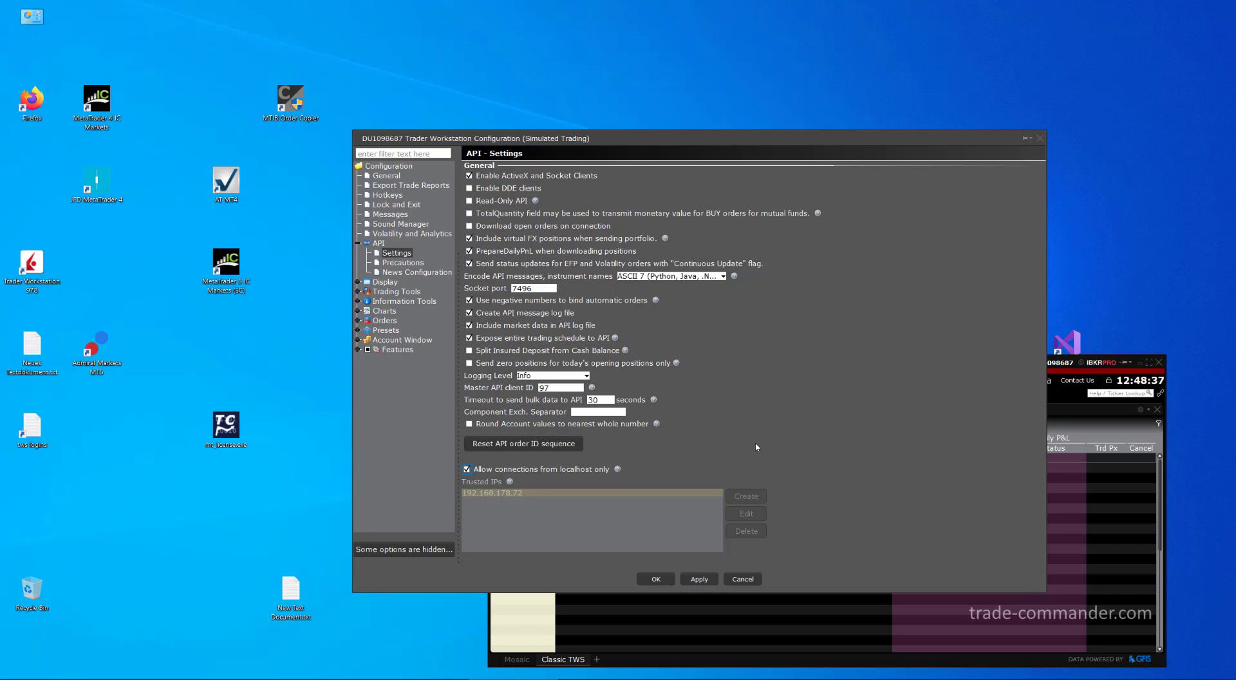
mouse_move(683, 391)
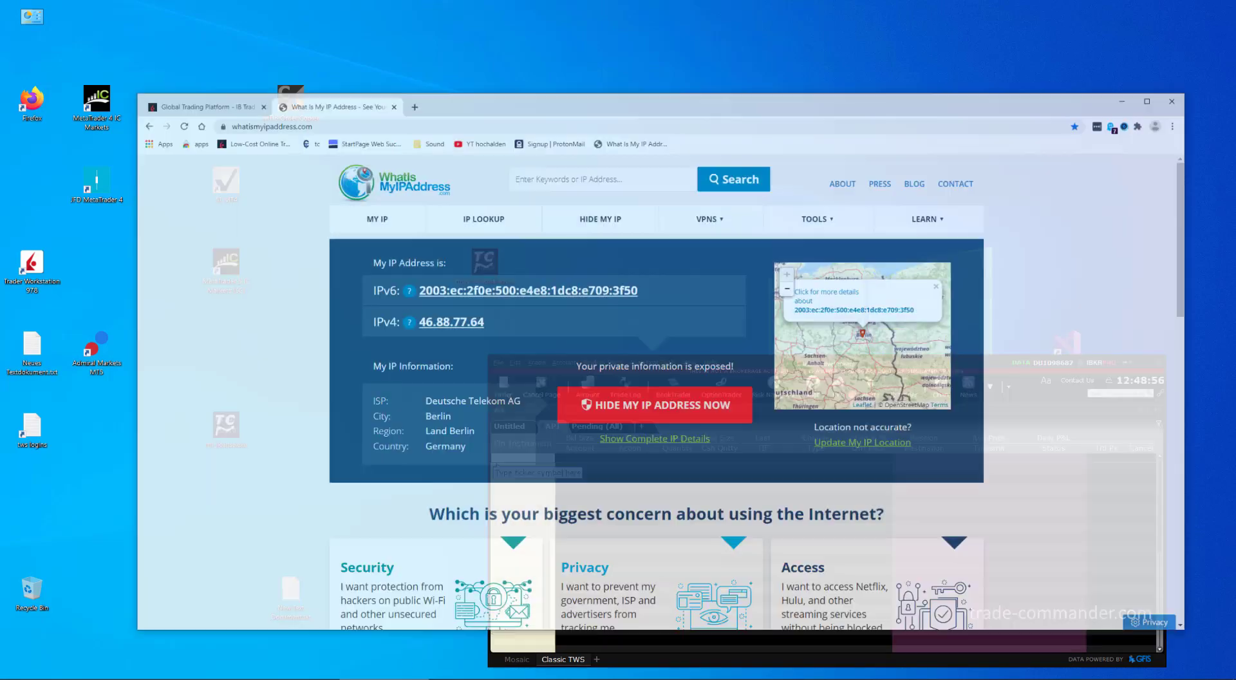
Navigate to IB's Trading Platforms TWS download page, then drag Trader Workstation to centre
click(200, 84)
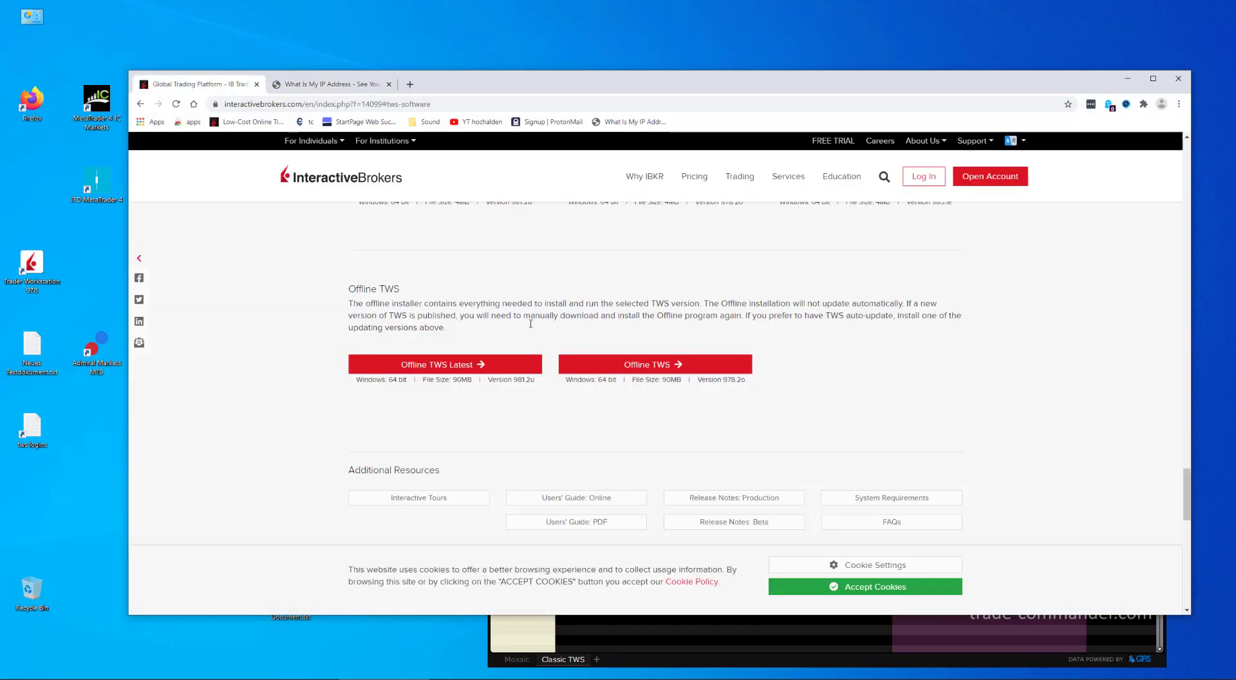
mouse_move(595, 329)
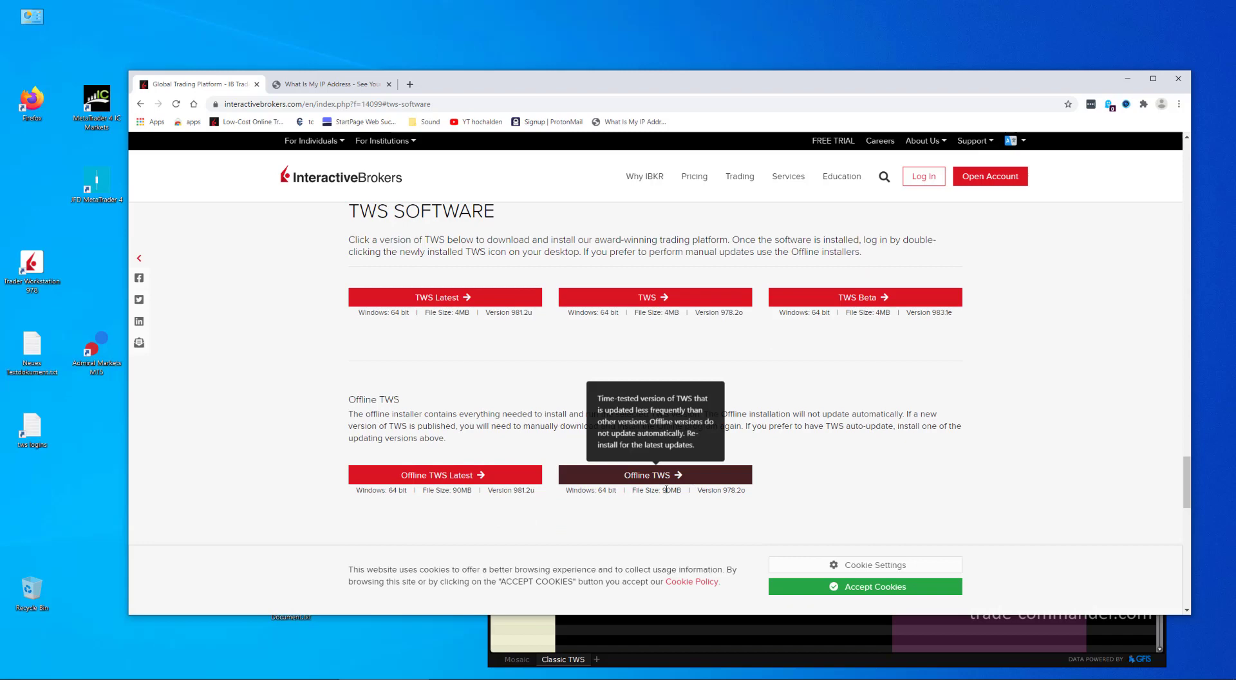
mouse_move(723, 188)
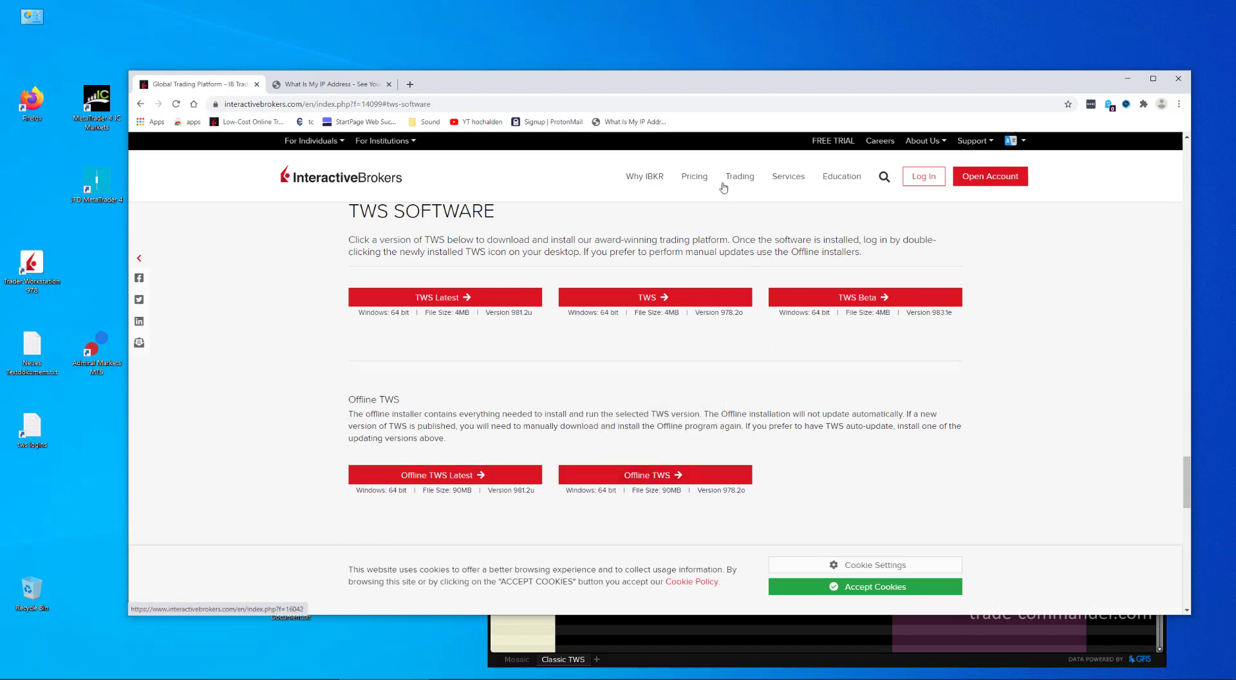
scroll(up, 3)
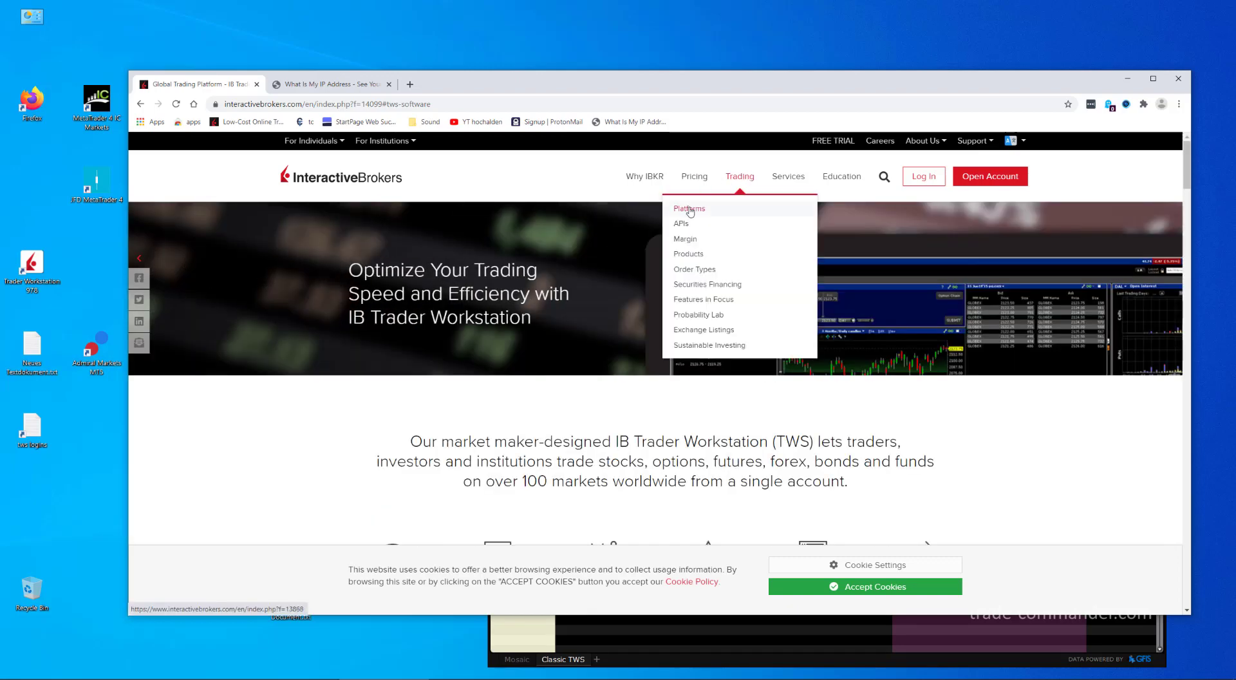
click(688, 208)
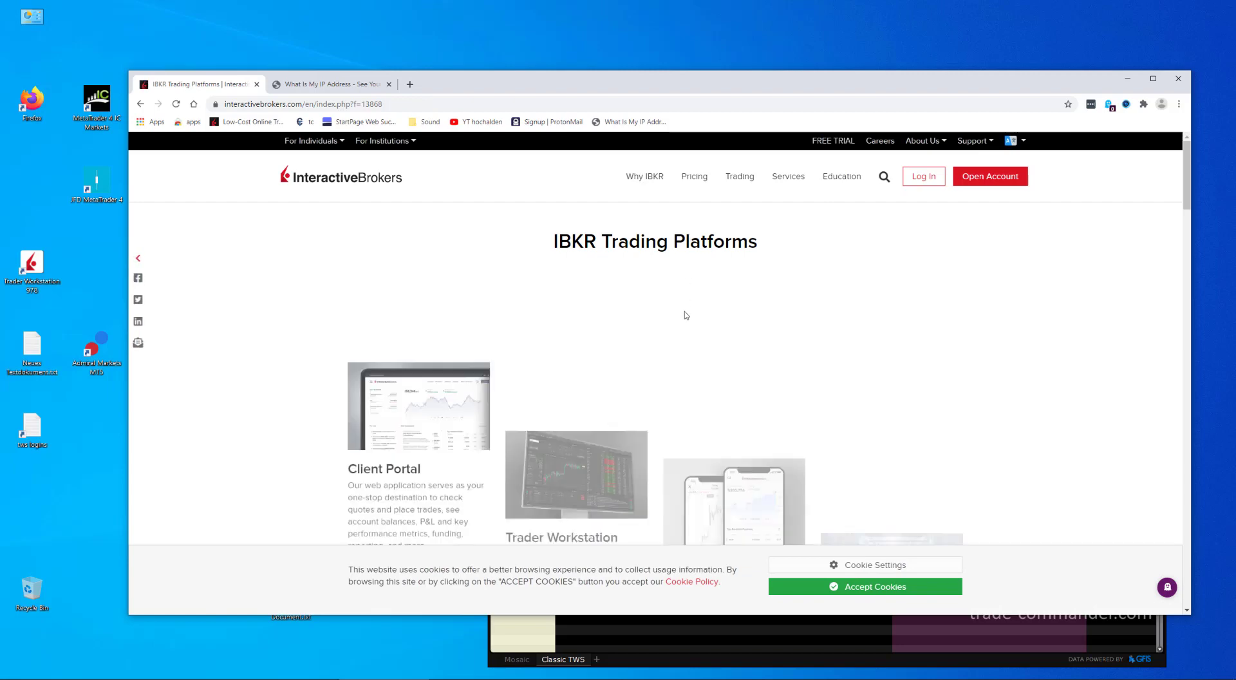
scroll(down, 3)
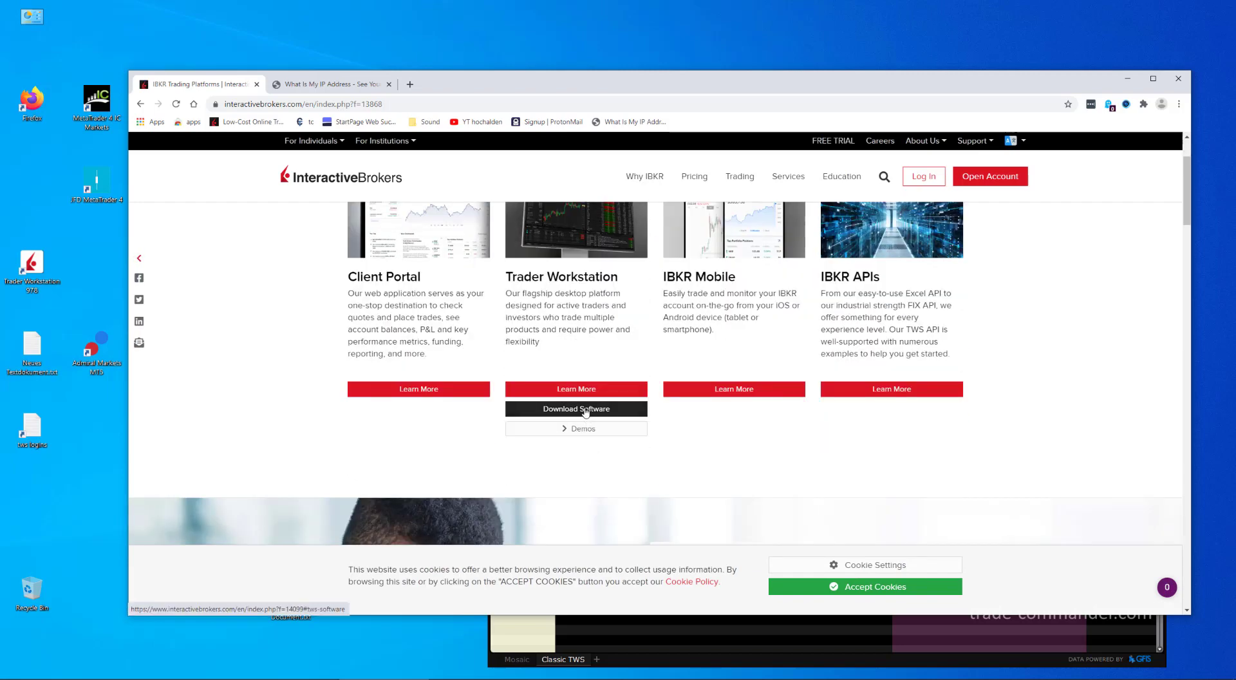
click(575, 408)
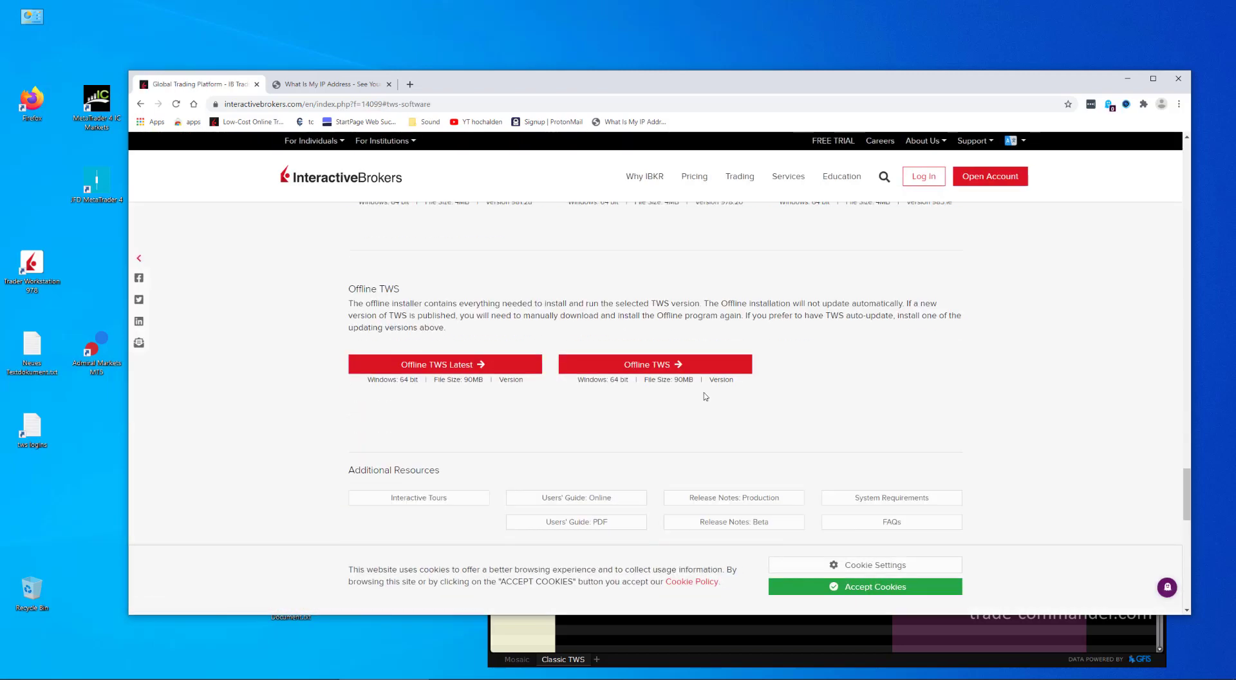
mouse_move(653, 364)
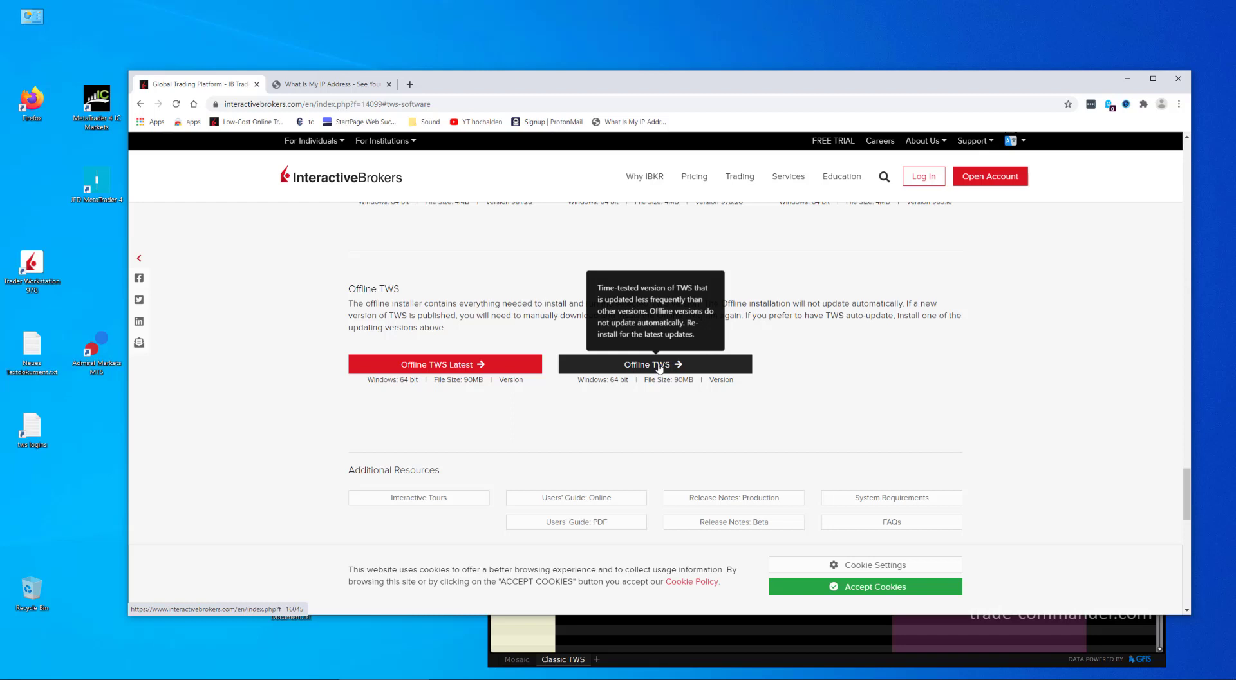
mouse_move(1106, 81)
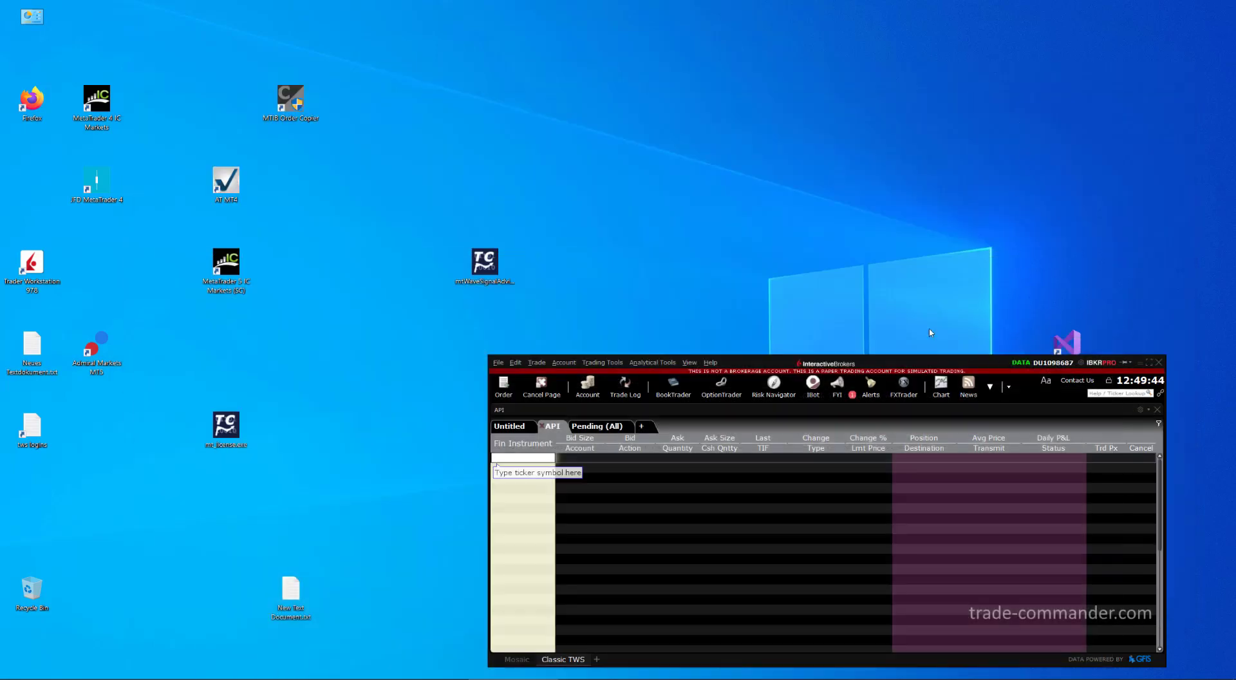
drag(825, 363, 737, 182)
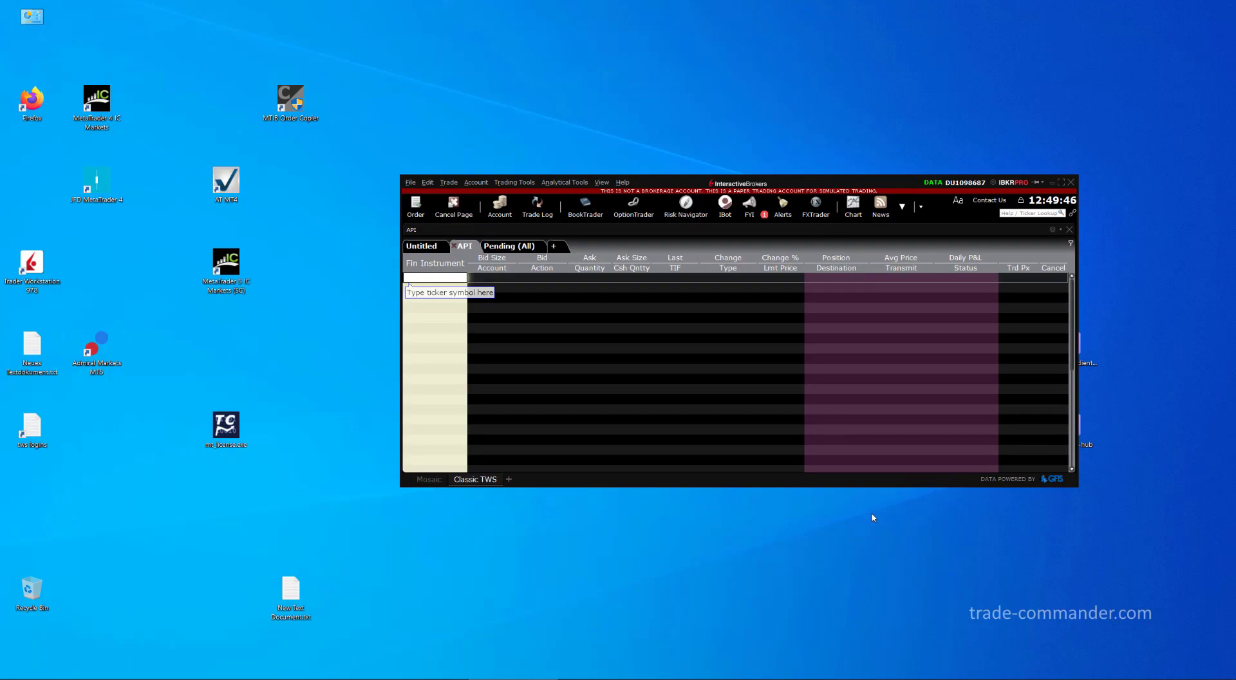